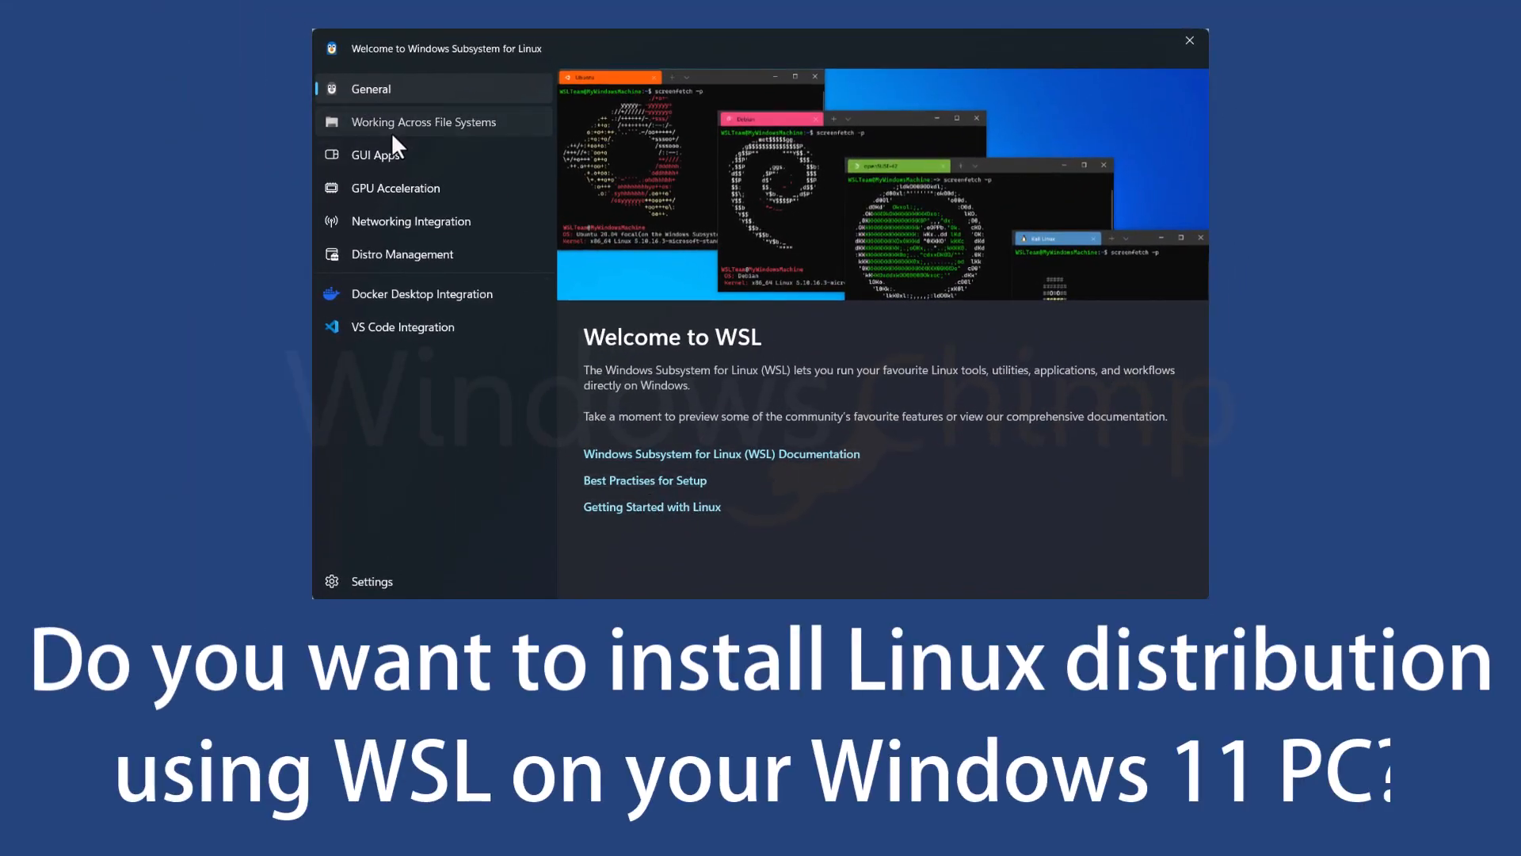
Browse the WSL welcome pages: GUI Apps, GPU Acceleration, Networking and Distro Management
{"action": "left_click", "coordinate": [374, 154]}
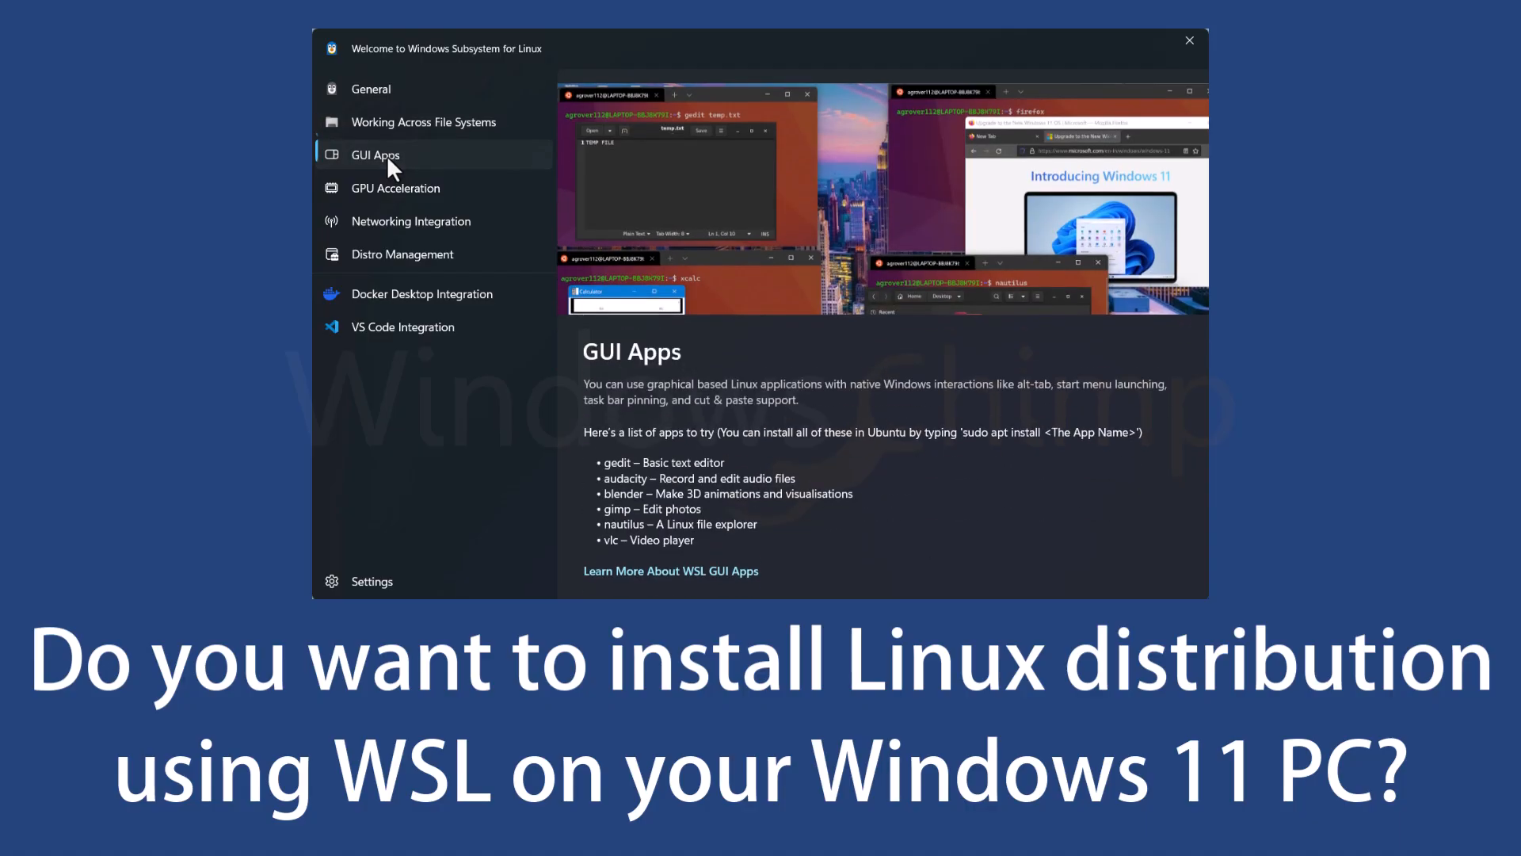
{"action": "left_click", "coordinate": [395, 187]}
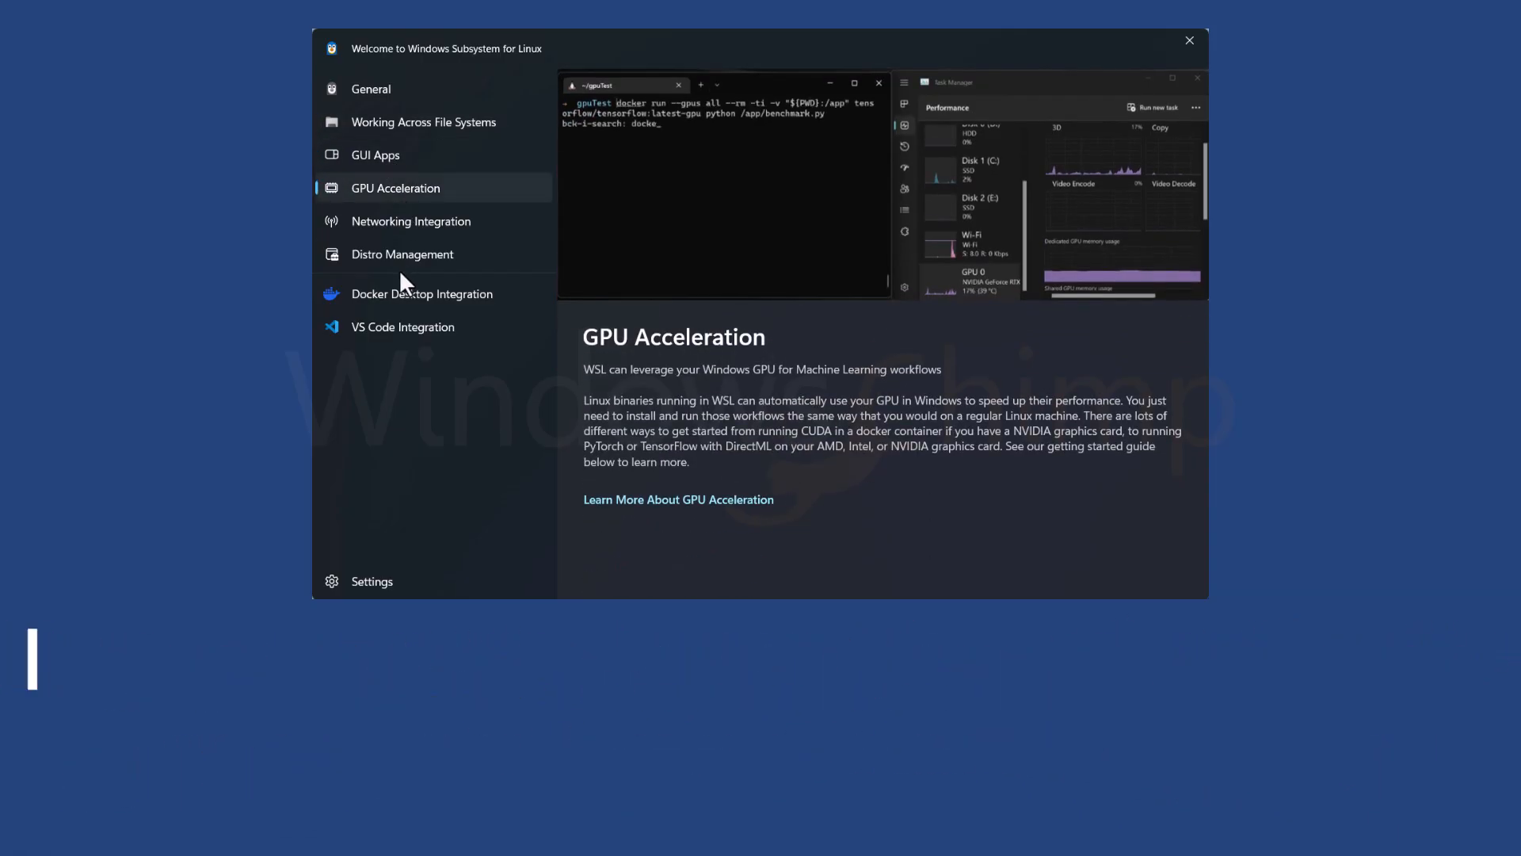
{"action": "left_click", "coordinate": [410, 220]}
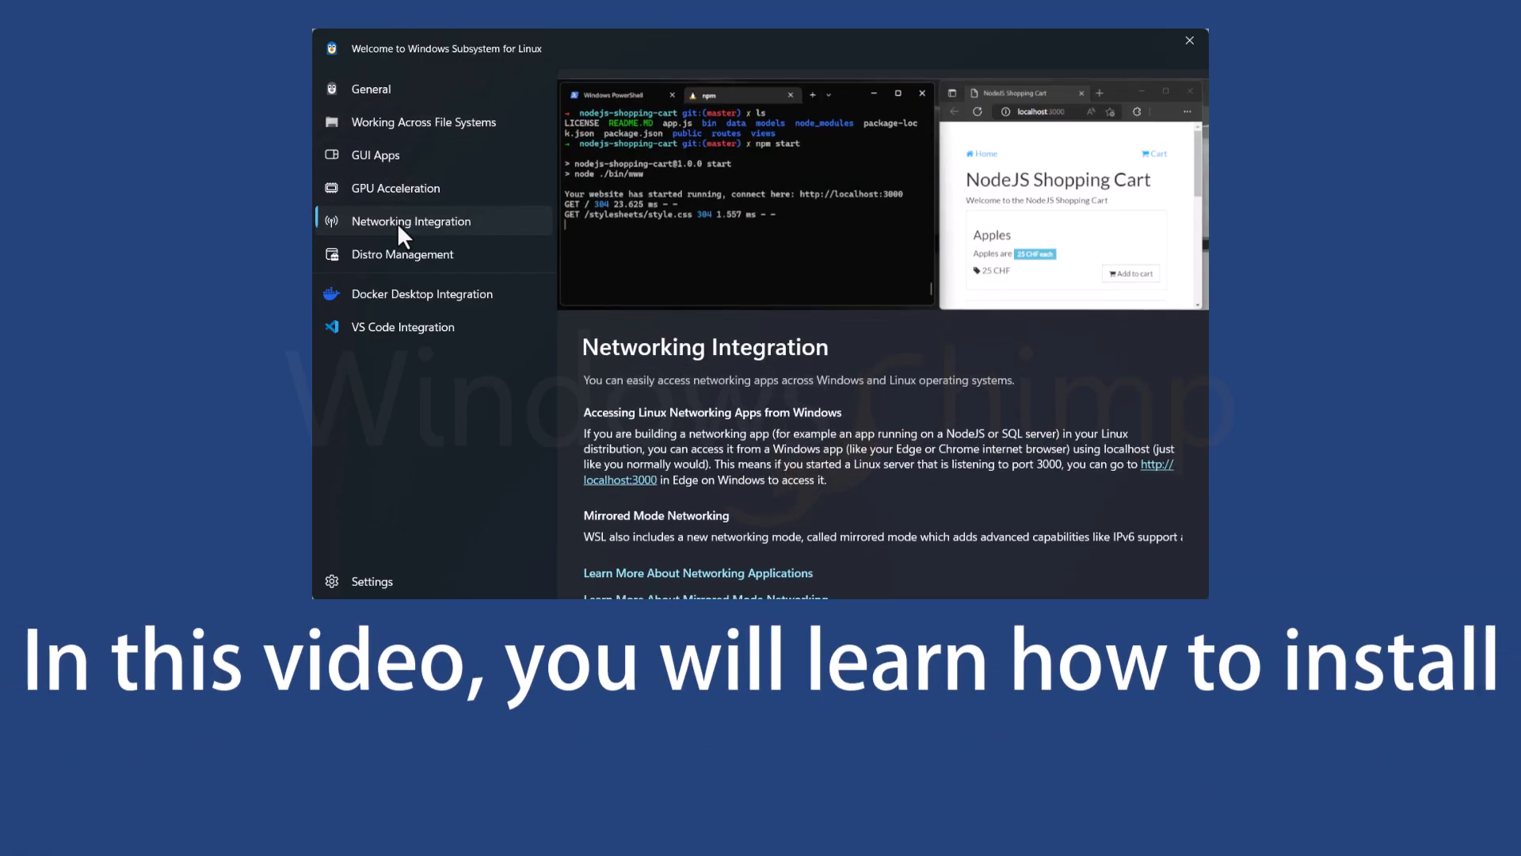
{"action": "left_click", "coordinate": [401, 253]}
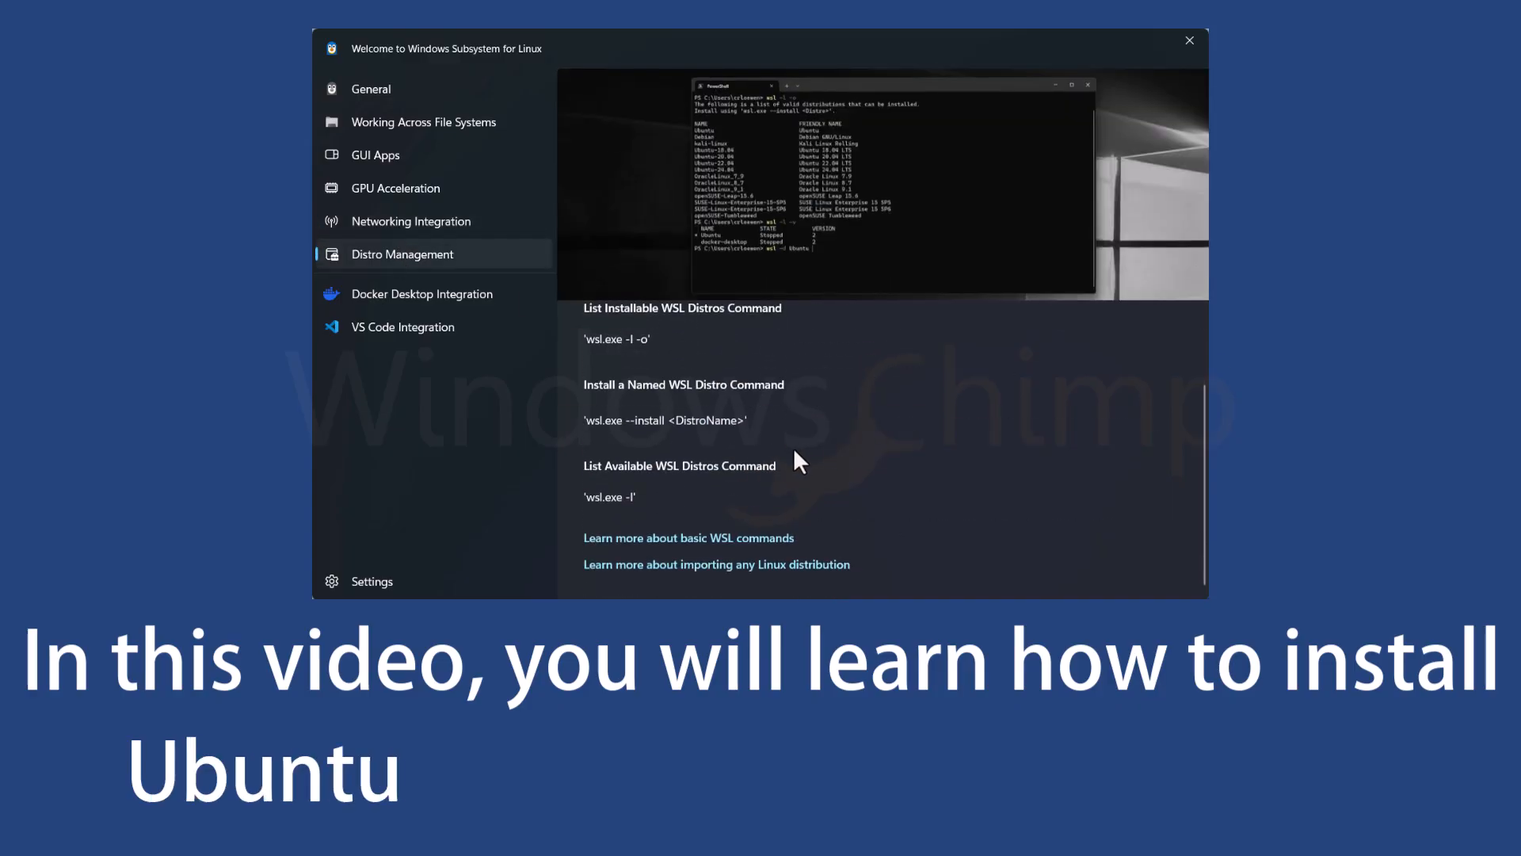
{"action": "left_click", "coordinate": [369, 89]}
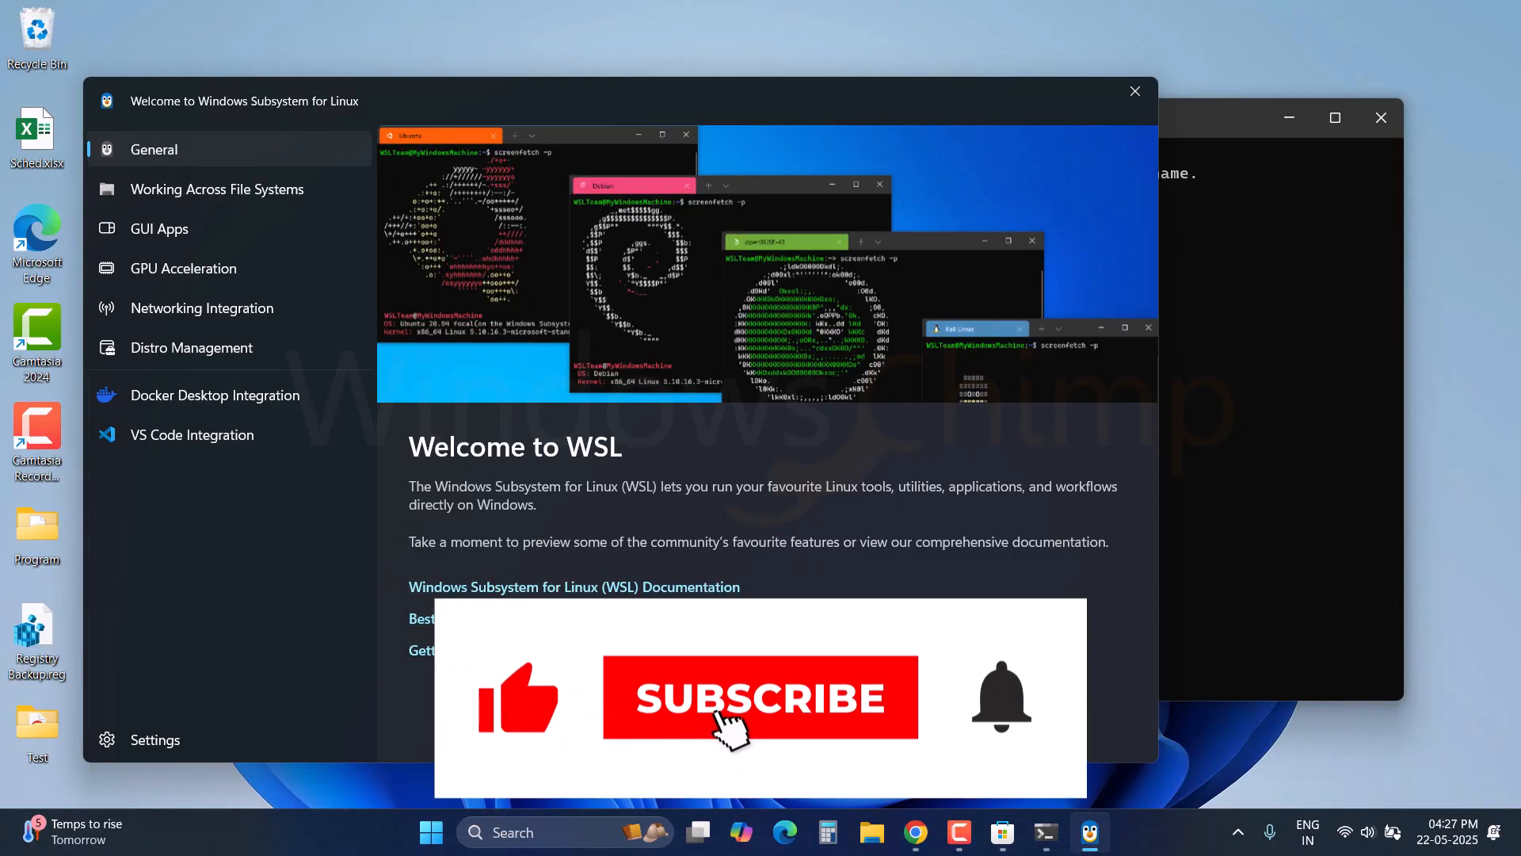
Revisit File Systems through GPU Acceleration and end on Distro Management's wsl.exe install commands
{"action": "left_click", "coordinate": [215, 189]}
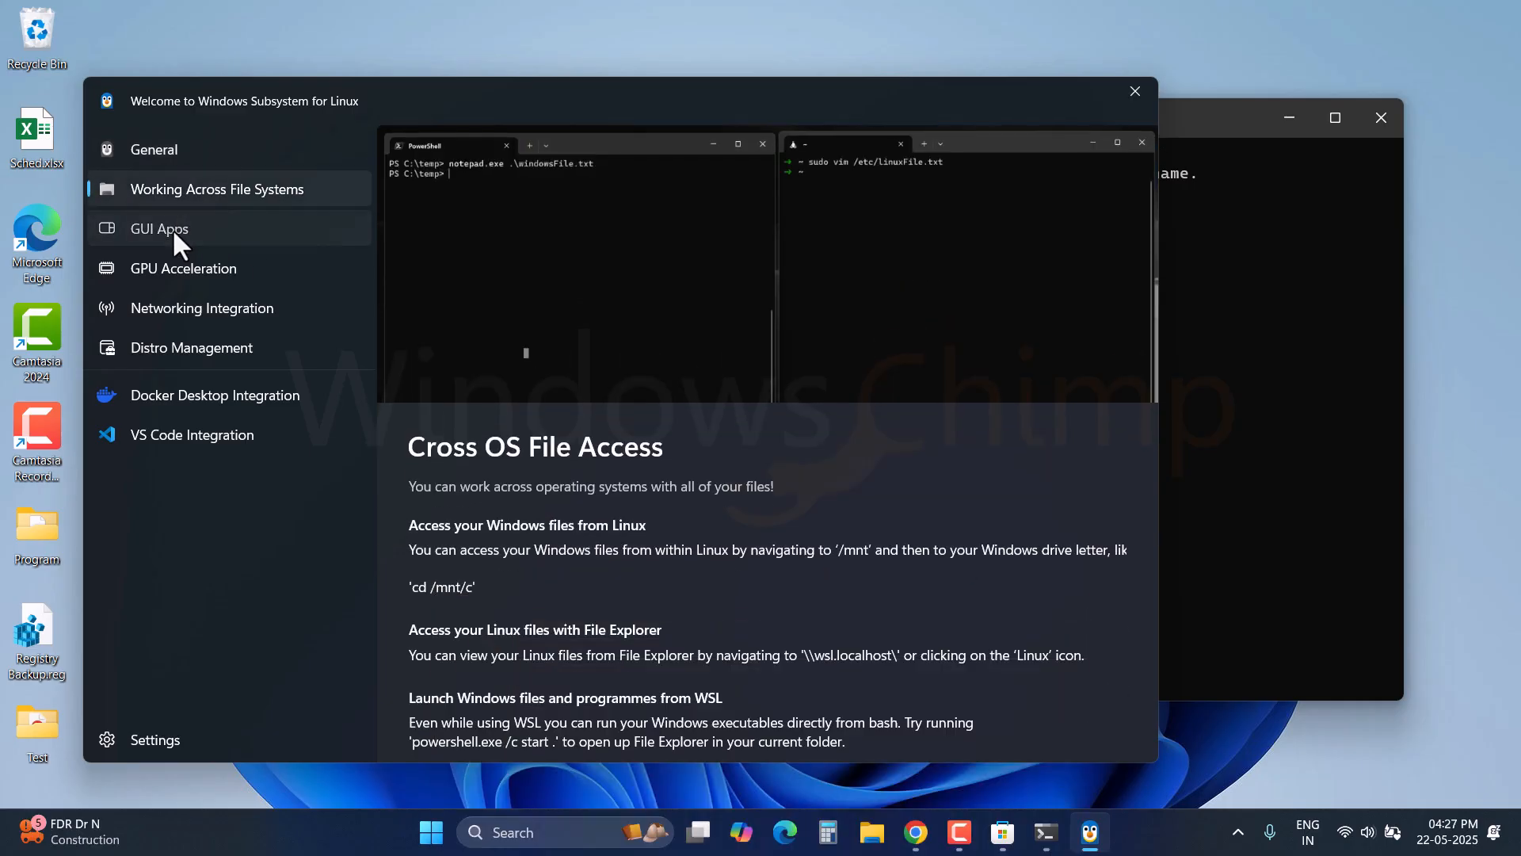
{"action": "left_click", "coordinate": [158, 229]}
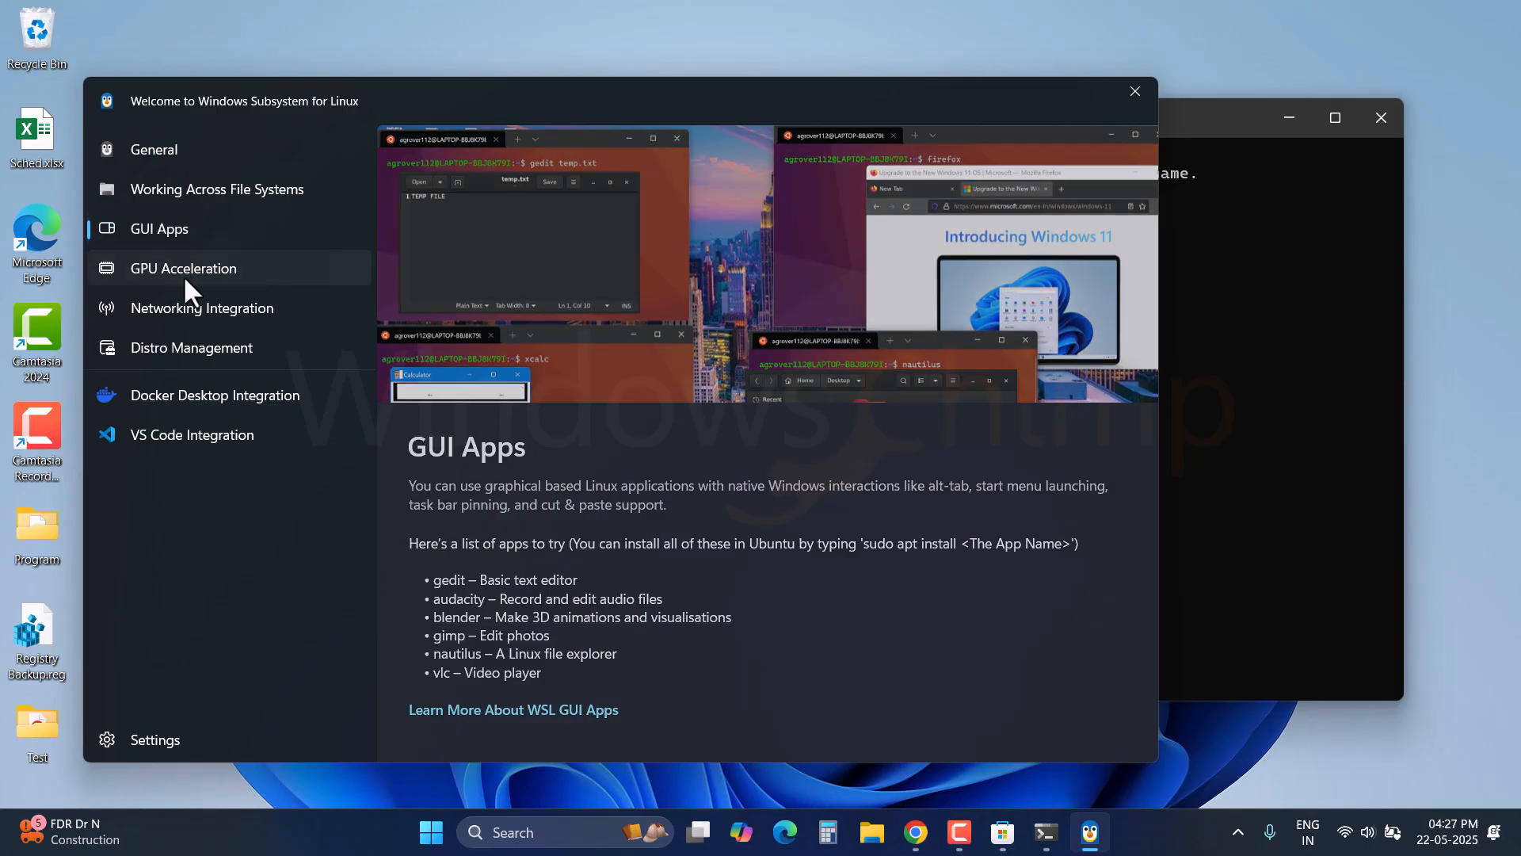
{"action": "left_click", "coordinate": [183, 268]}
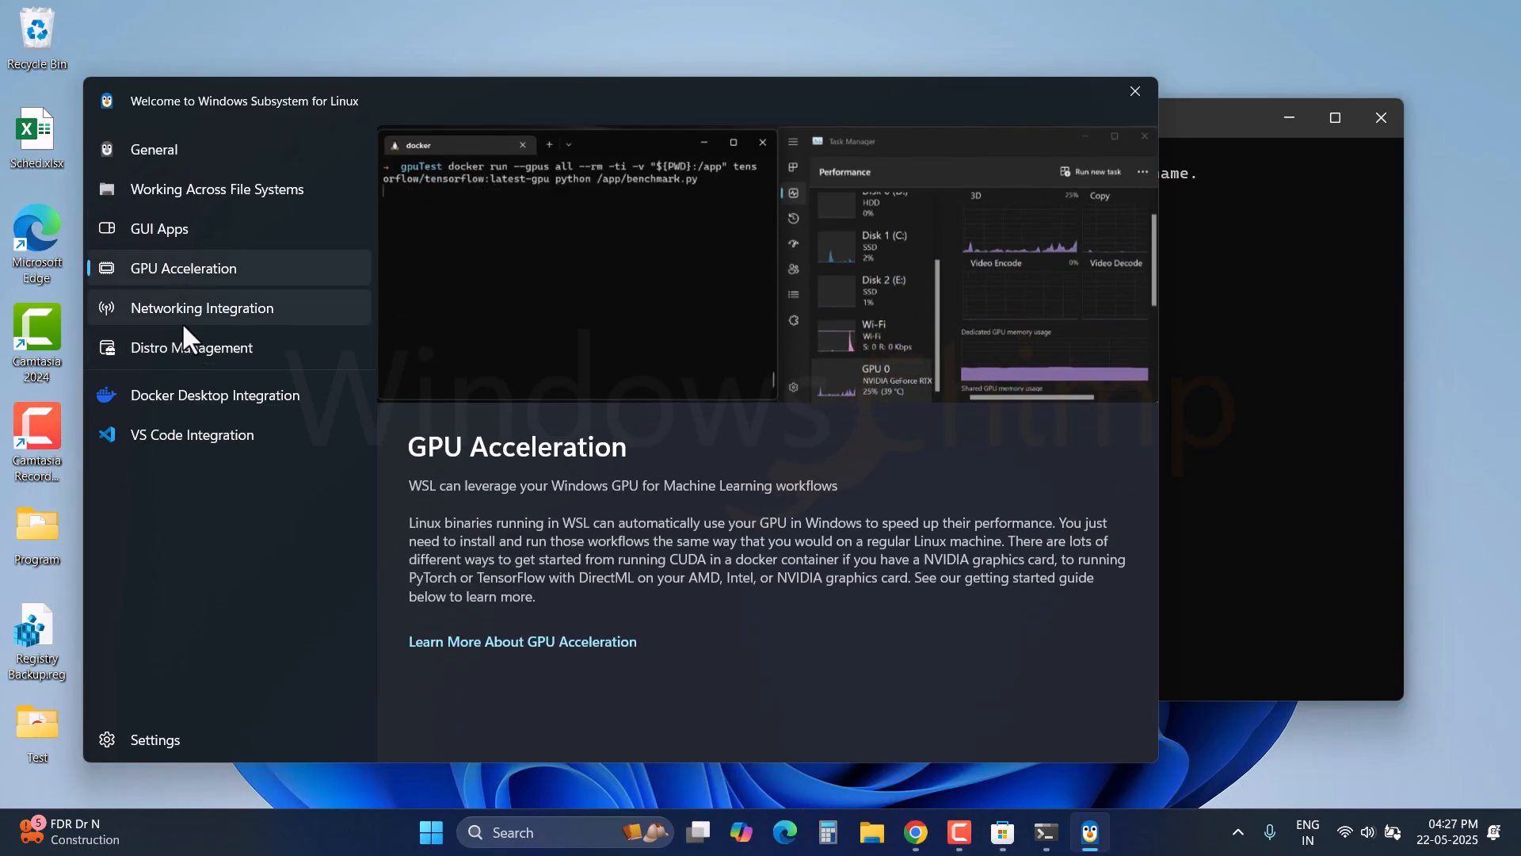
{"action": "mouse_move", "coordinate": [201, 307]}
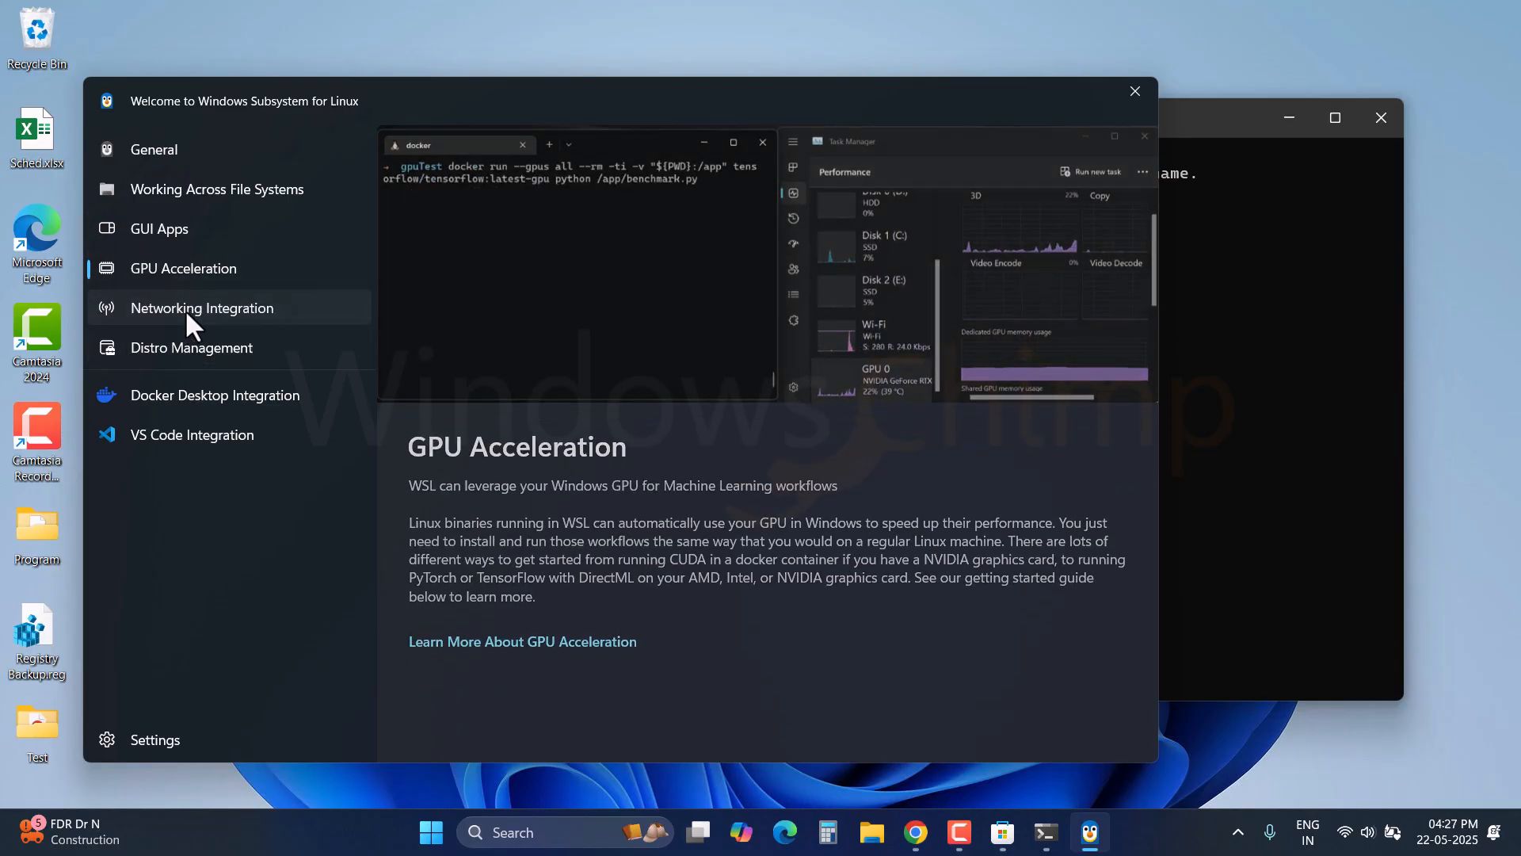
{"action": "left_click", "coordinate": [192, 347]}
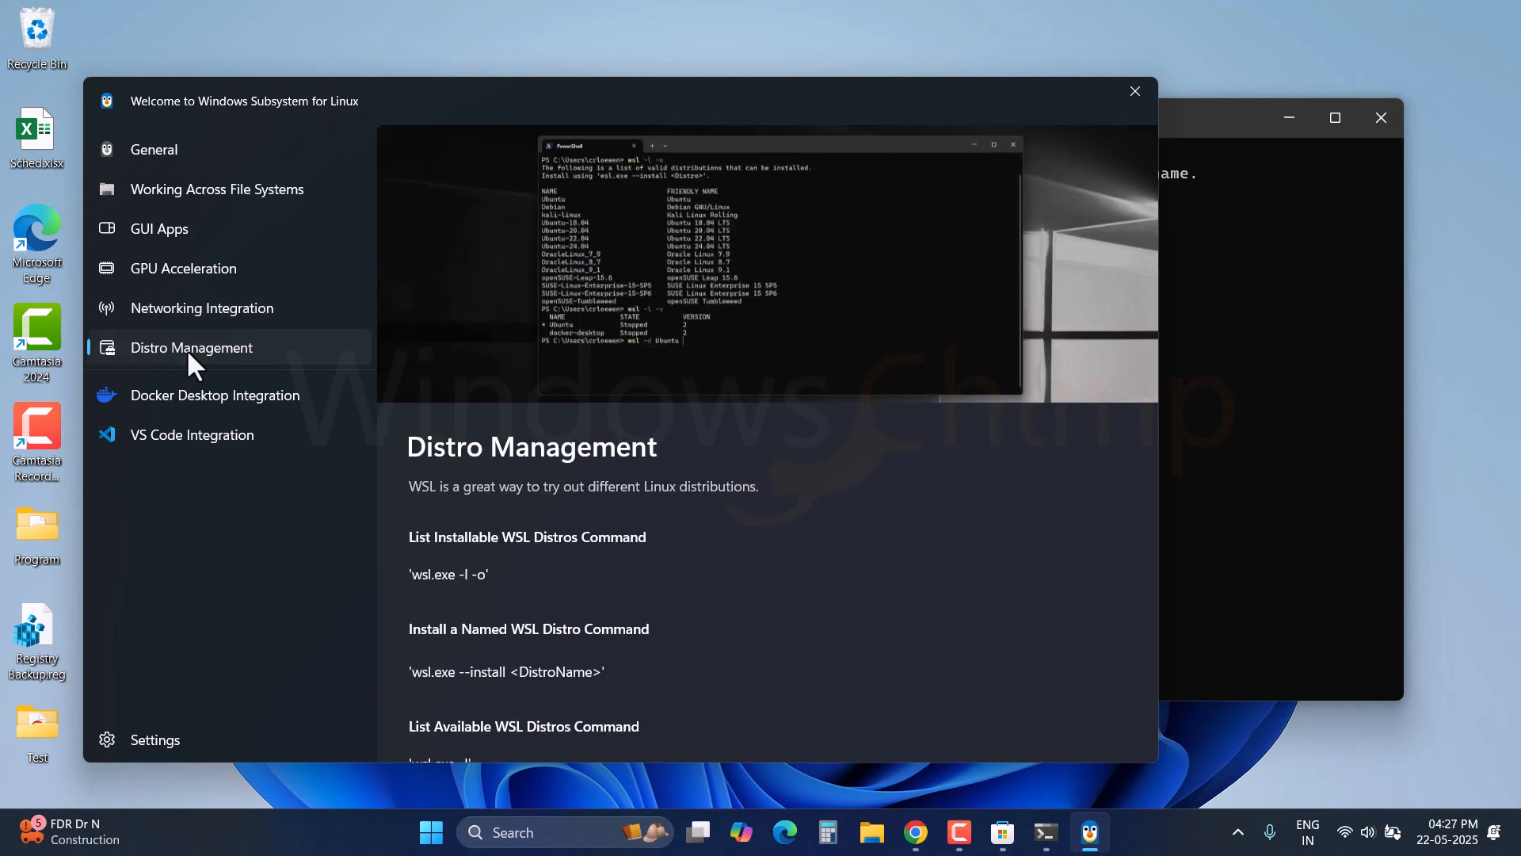
{"action": "scroll", "scroll_direction": "down", "scroll_amount": 3}
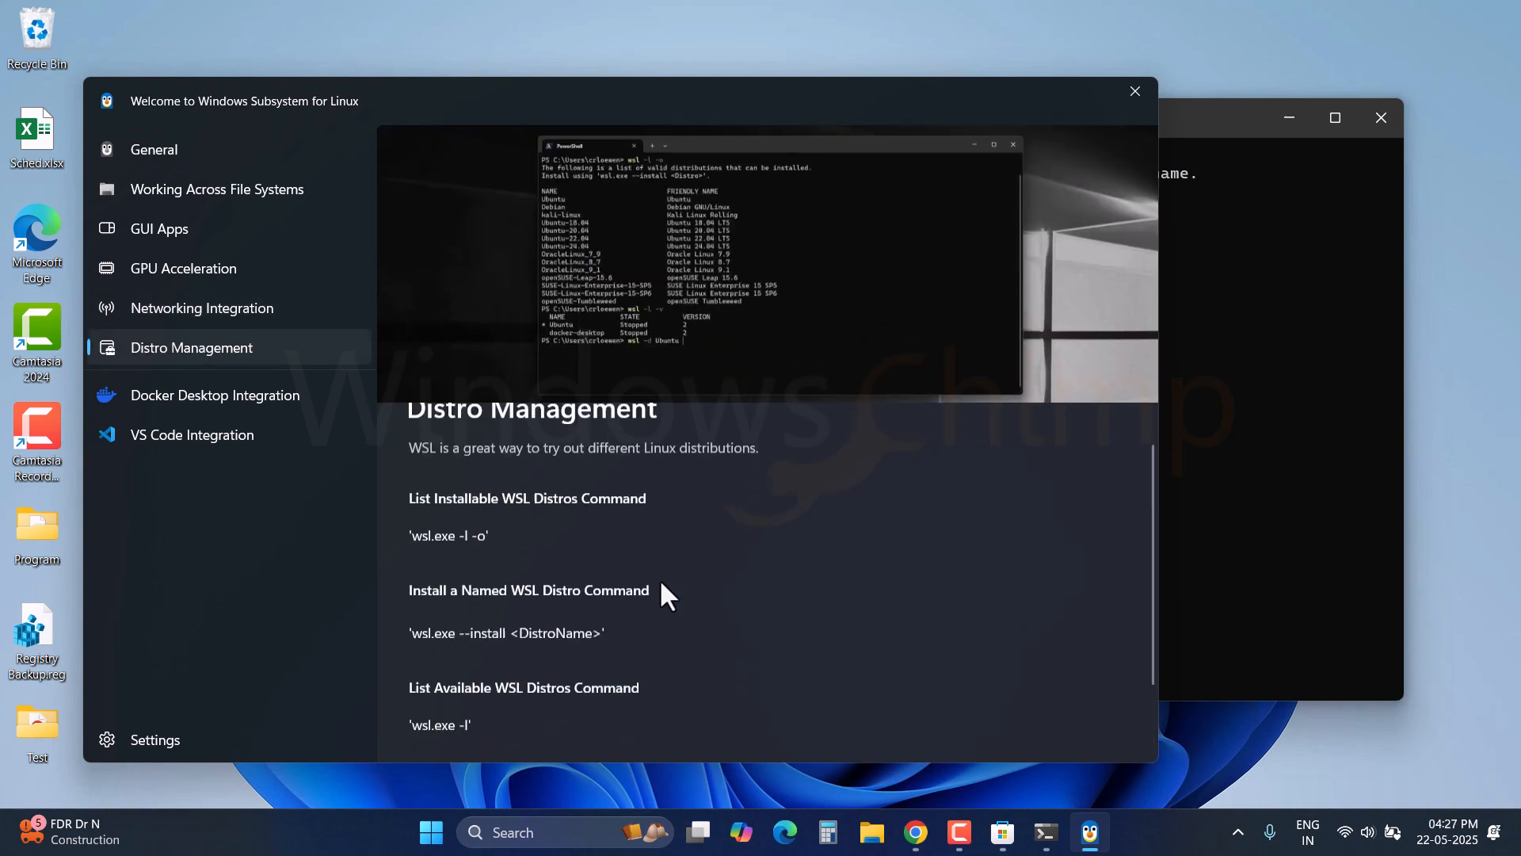
Leave the WSL tour for the Microsoft Store home page, then bring up the Start menu
{"action": "left_click", "coordinate": [153, 149]}
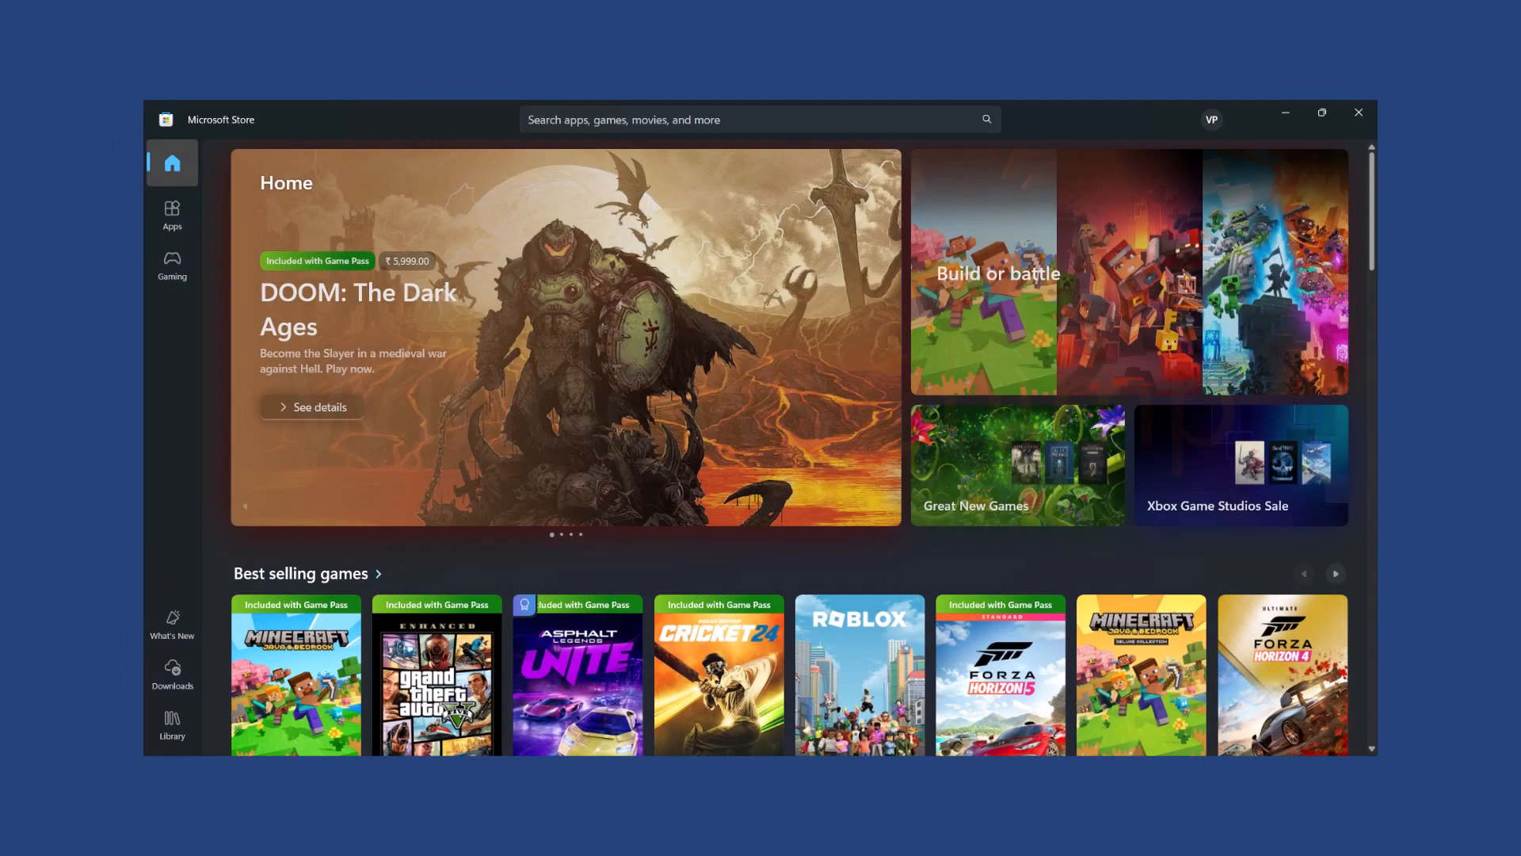
{"action": "left_click", "coordinate": [496, 831]}
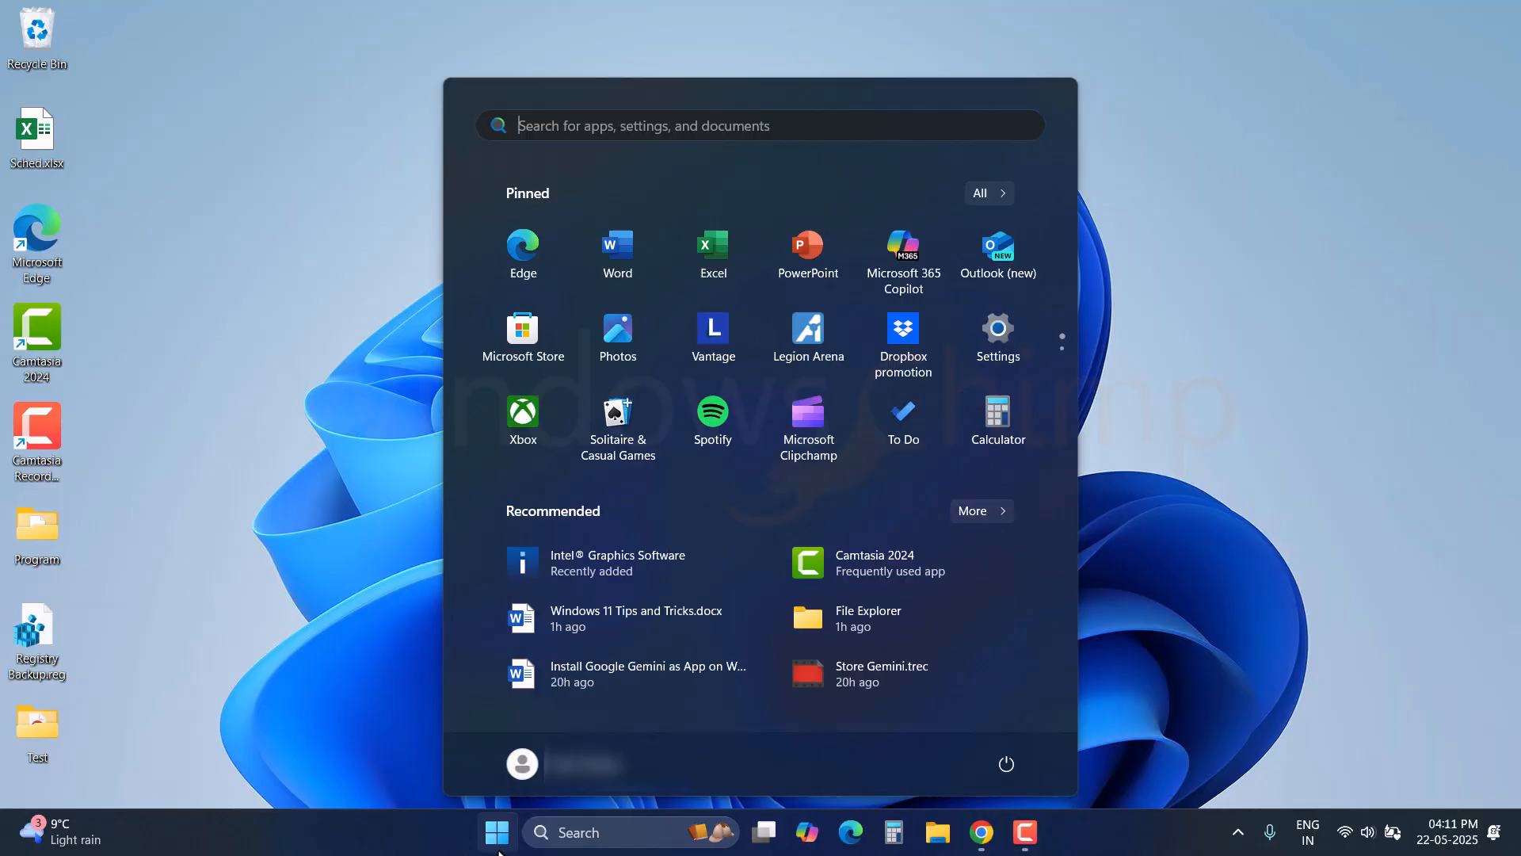
Launch Command Prompt as administrator from a Start search for cmd and confirm the UAC prompt
{"action": "type", "text": "cmd"}
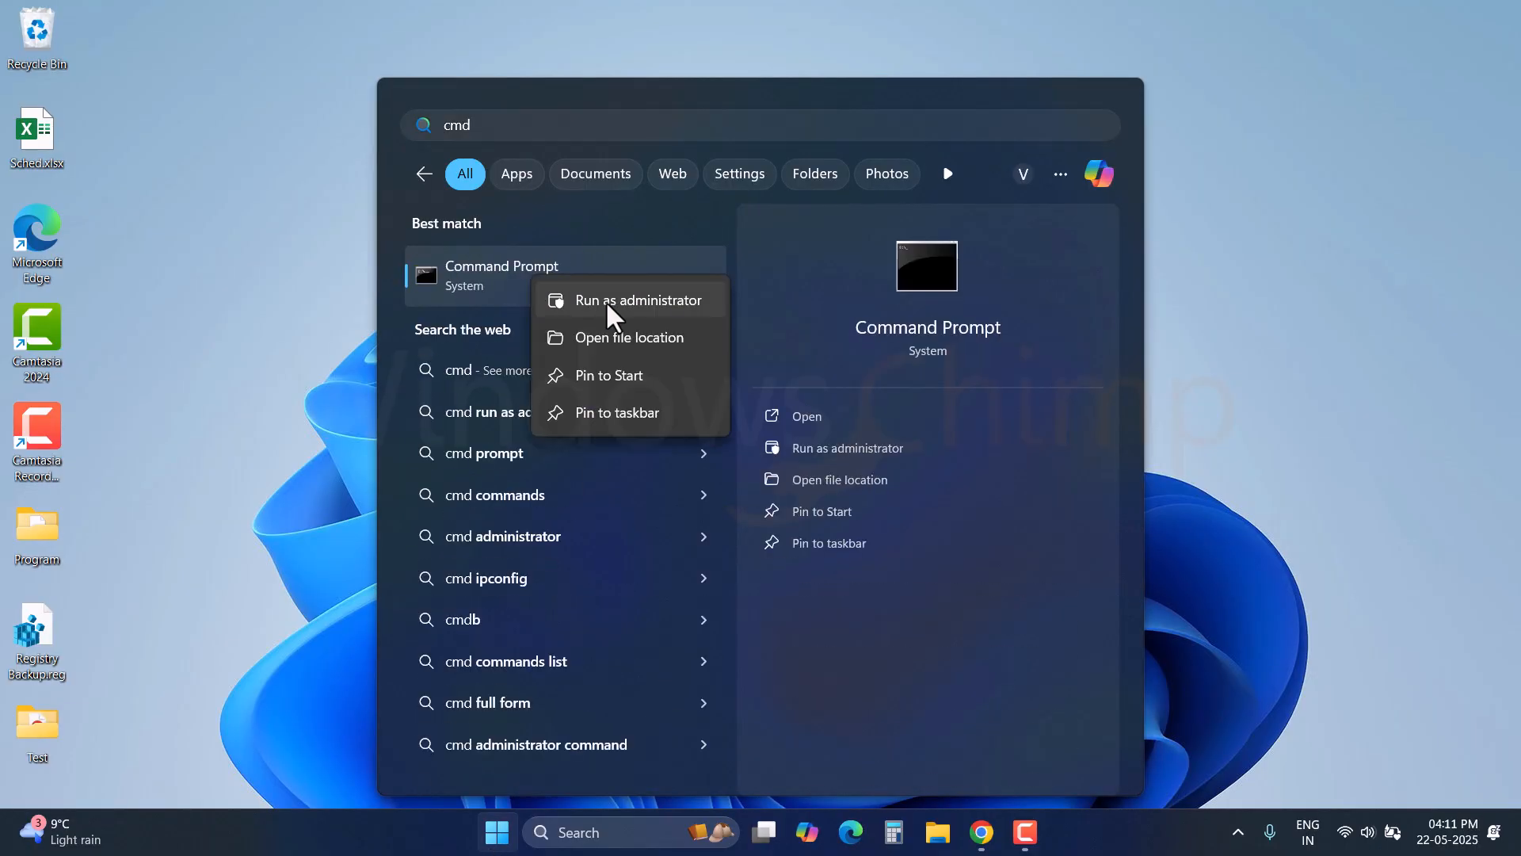
{"action": "left_click", "coordinate": [639, 299]}
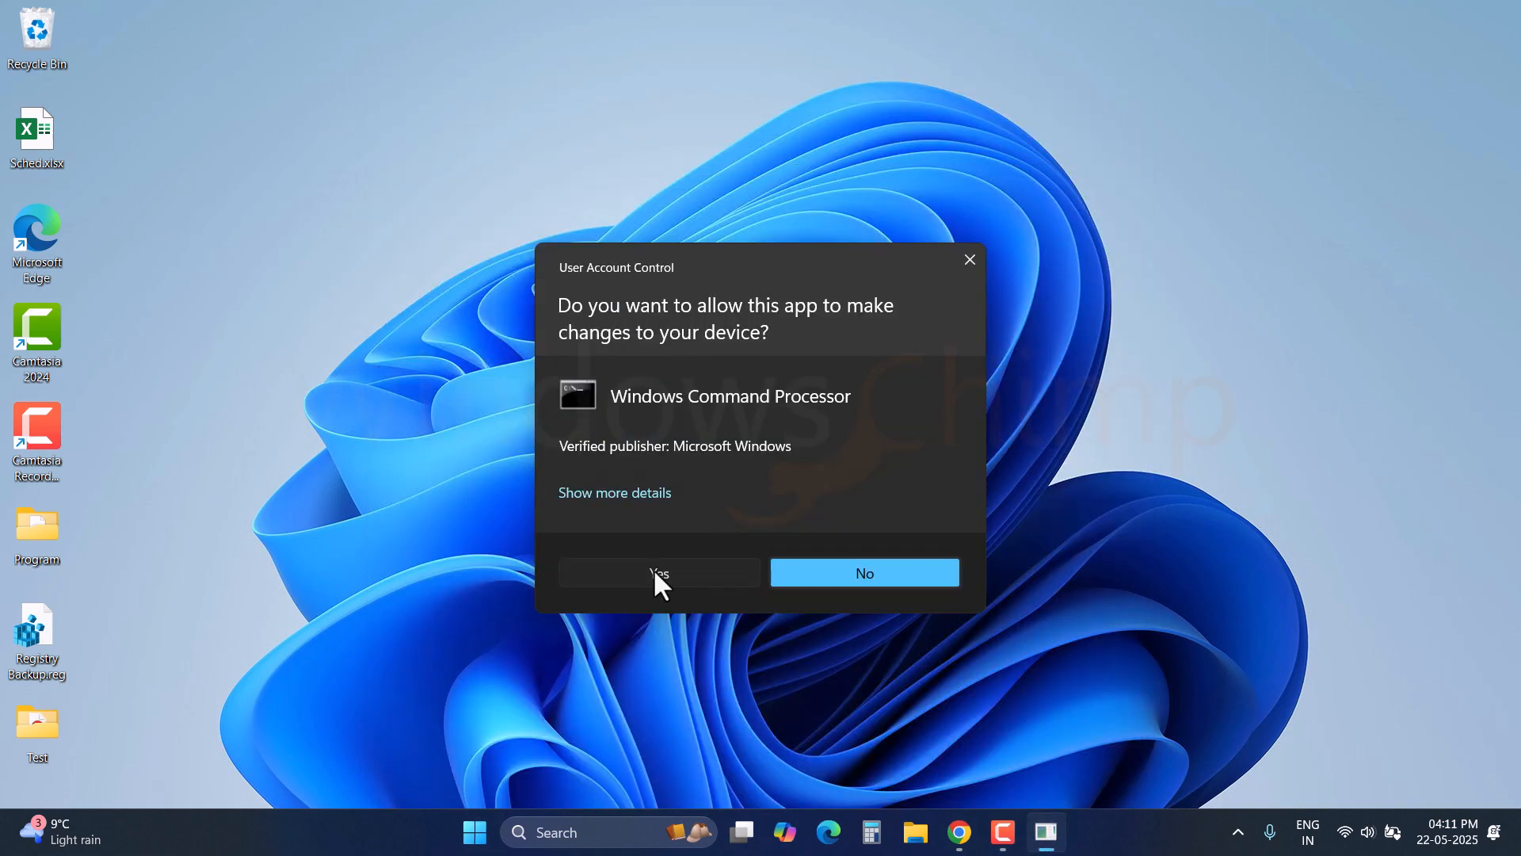
{"action": "left_click", "coordinate": [659, 572]}
{"action": "type", "text": "wsl"}
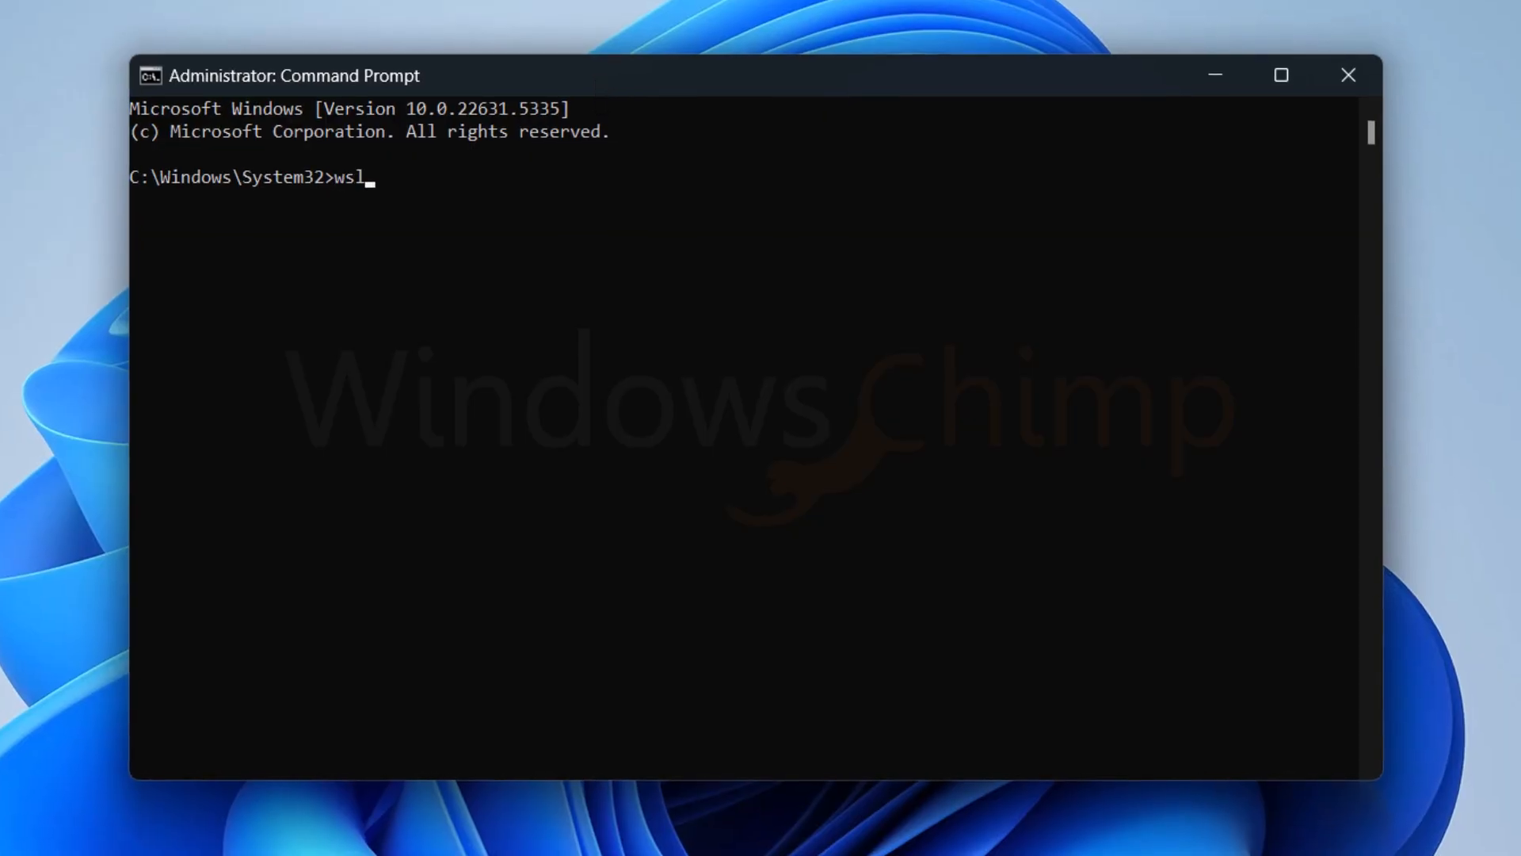
Show the wsl usage help, then list installable distributions with wsl --list --online
{"action": "type", "text": " help"}
{"action": "key", "text": "Return"}
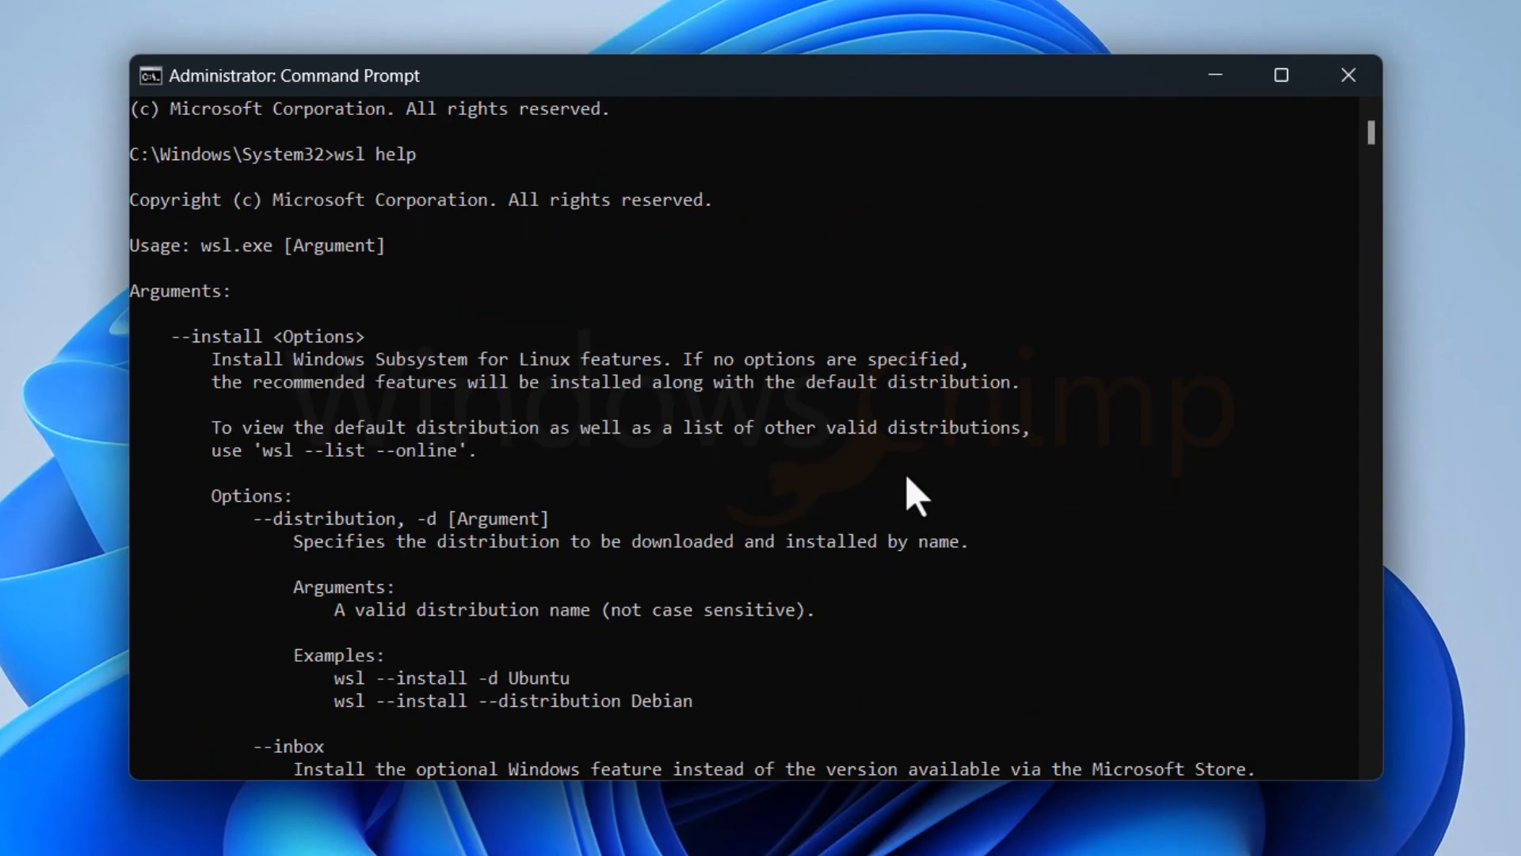
{"action": "mouse_move", "coordinate": [320, 365]}
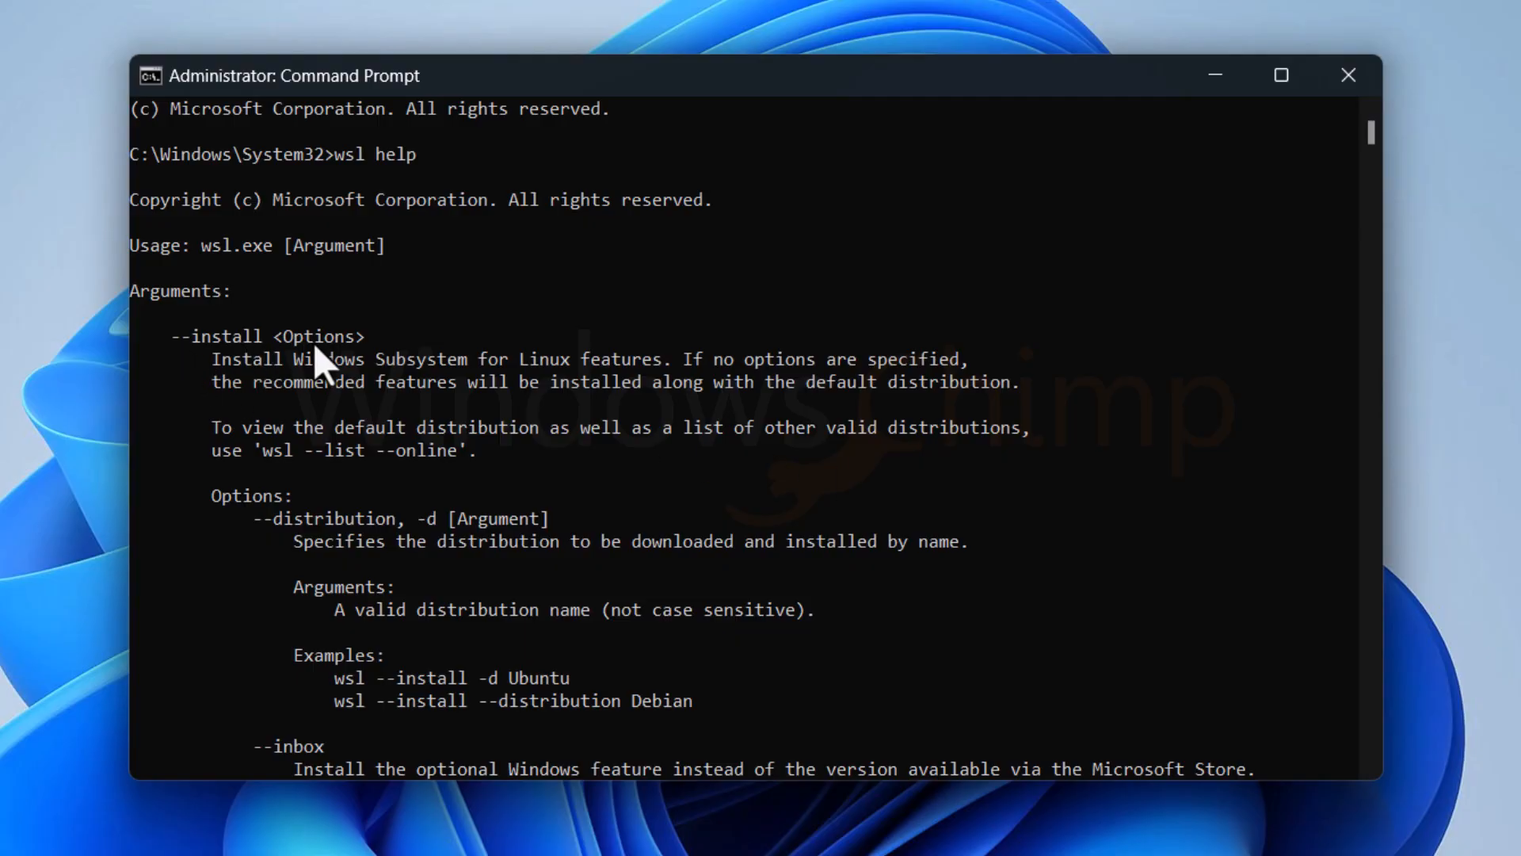
{"action": "mouse_move", "coordinate": [311, 398]}
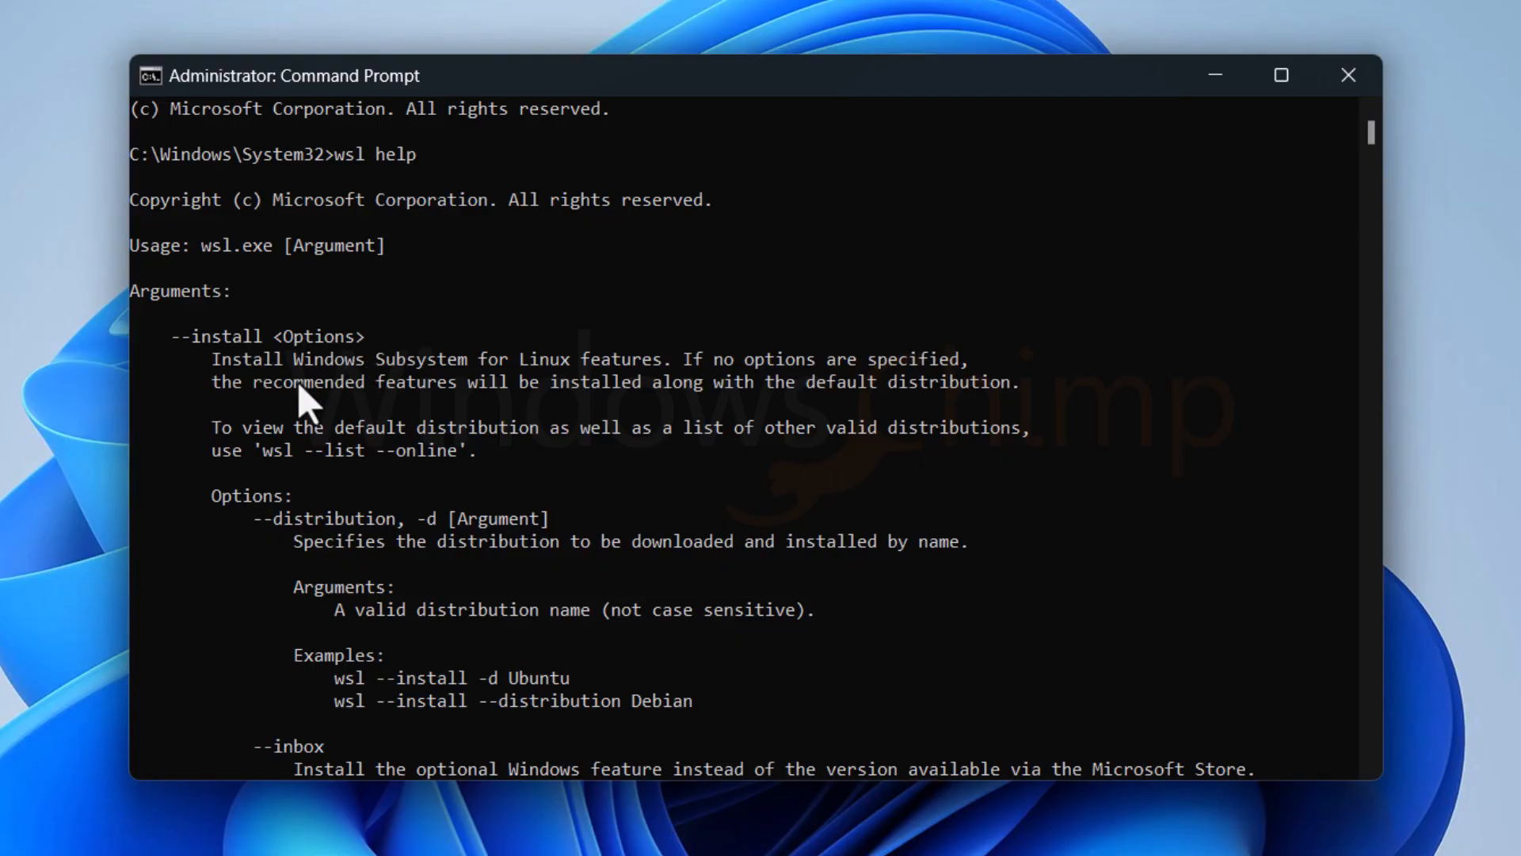
{"action": "mouse_move", "coordinate": [619, 410]}
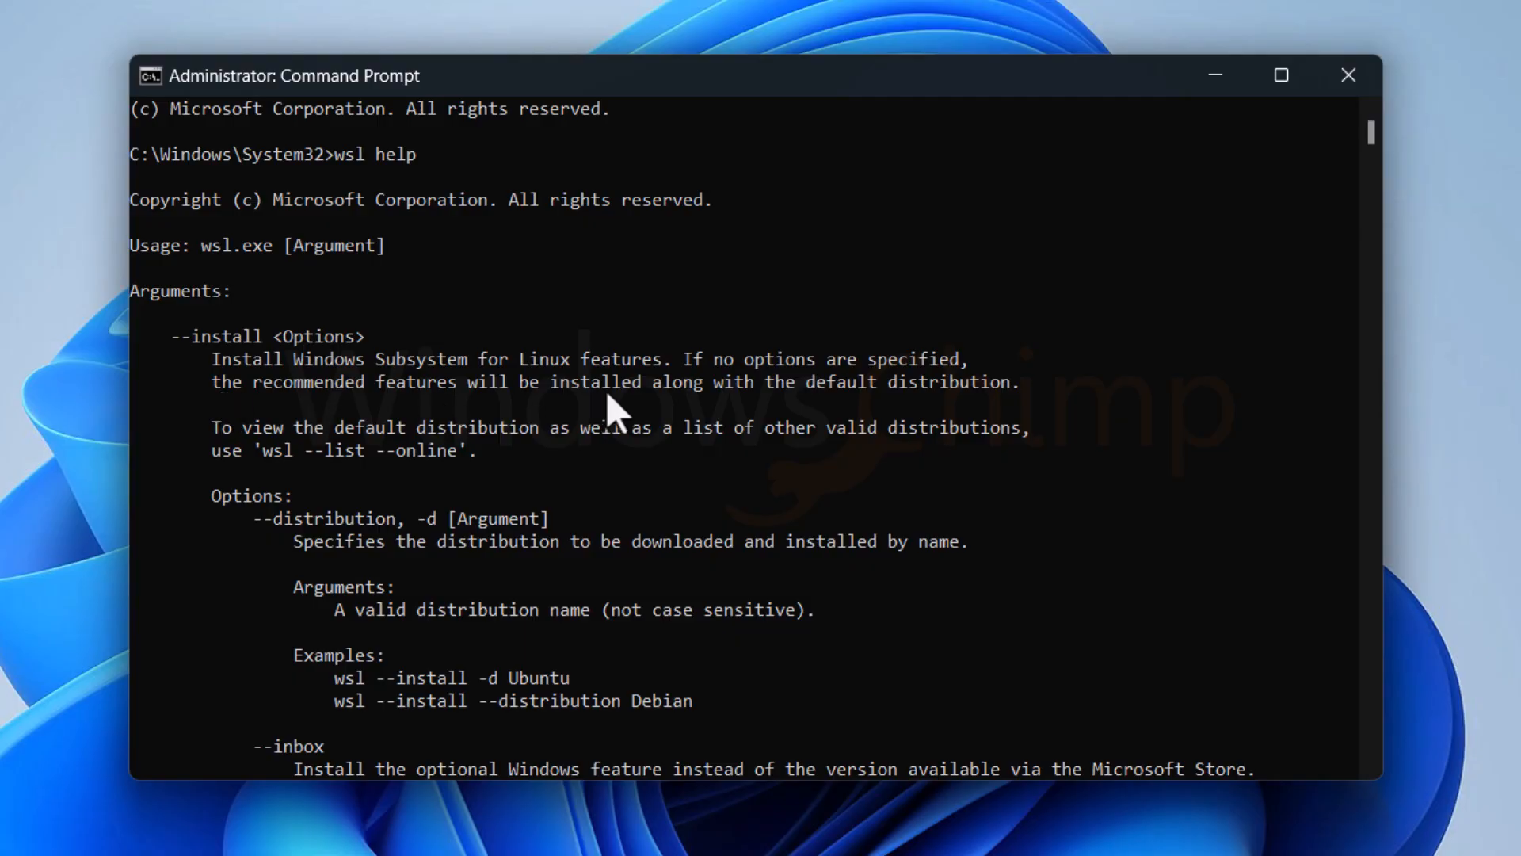
{"action": "mouse_move", "coordinate": [1033, 417]}
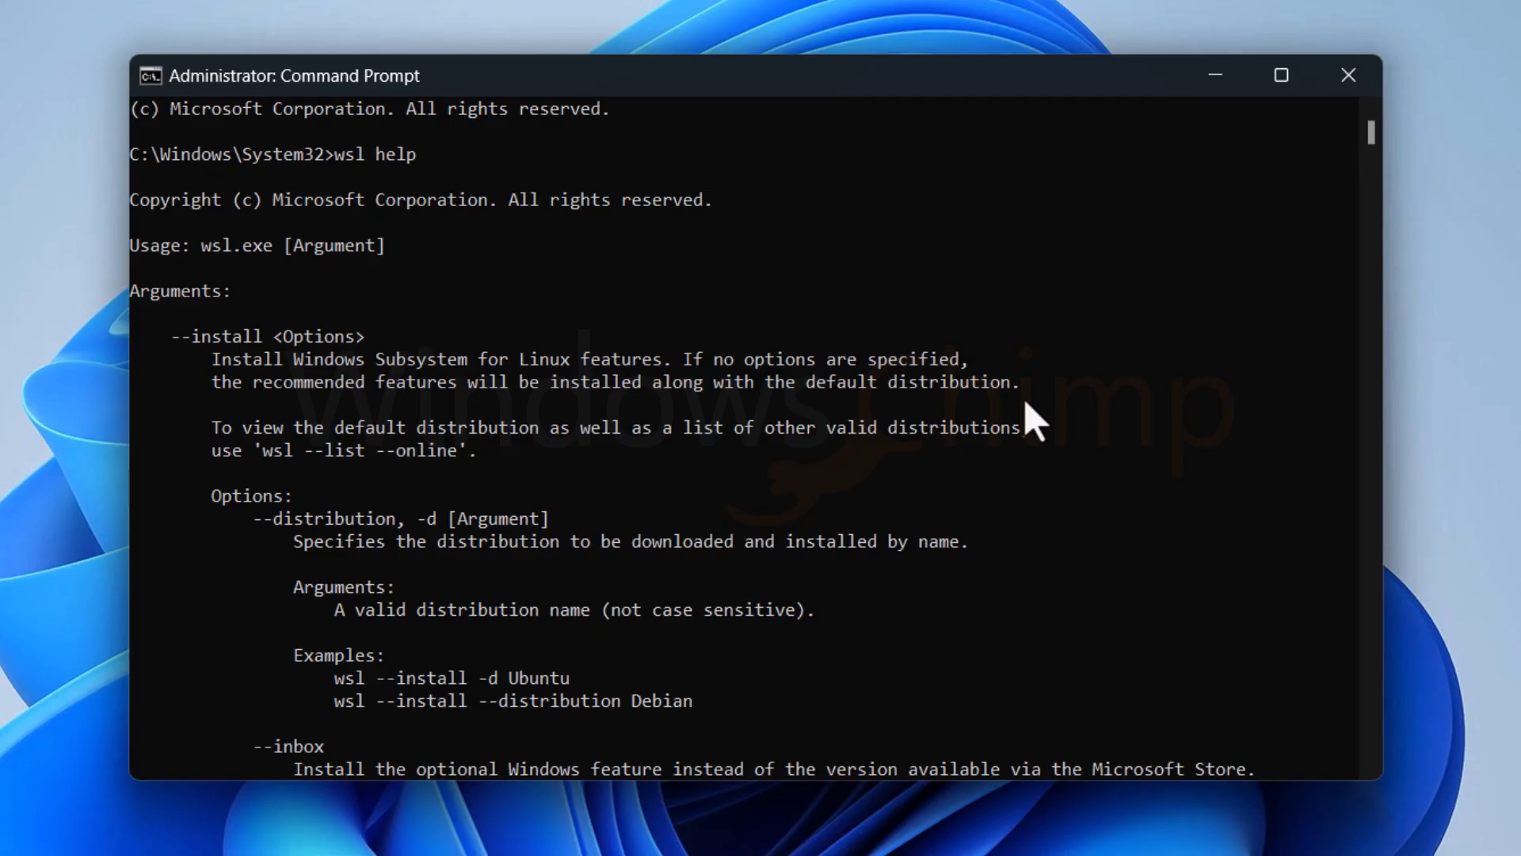
{"action": "mouse_move", "coordinate": [366, 490]}
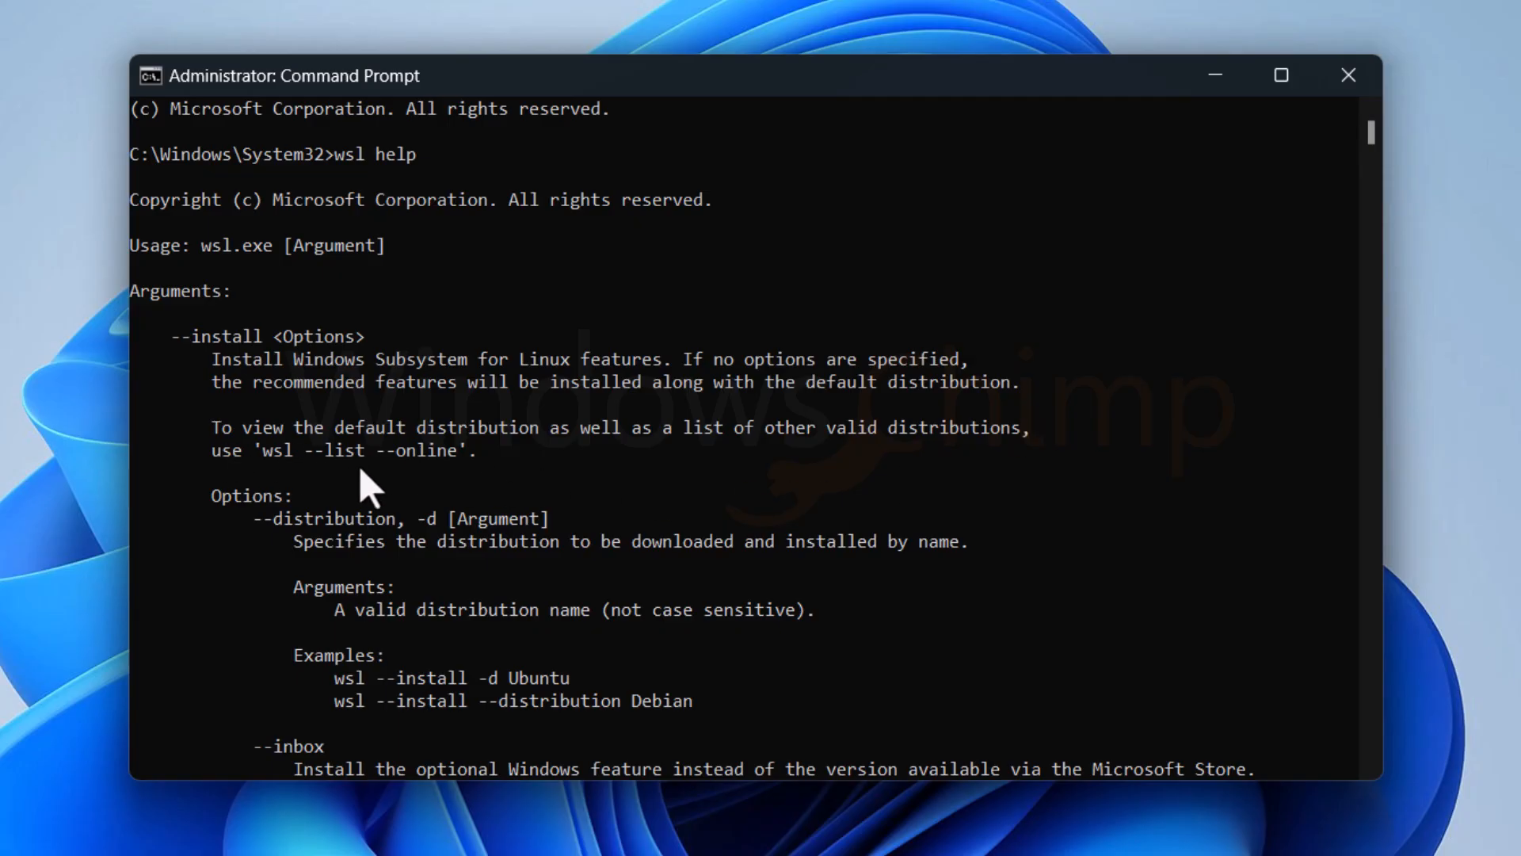
{"action": "mouse_move", "coordinate": [396, 509]}
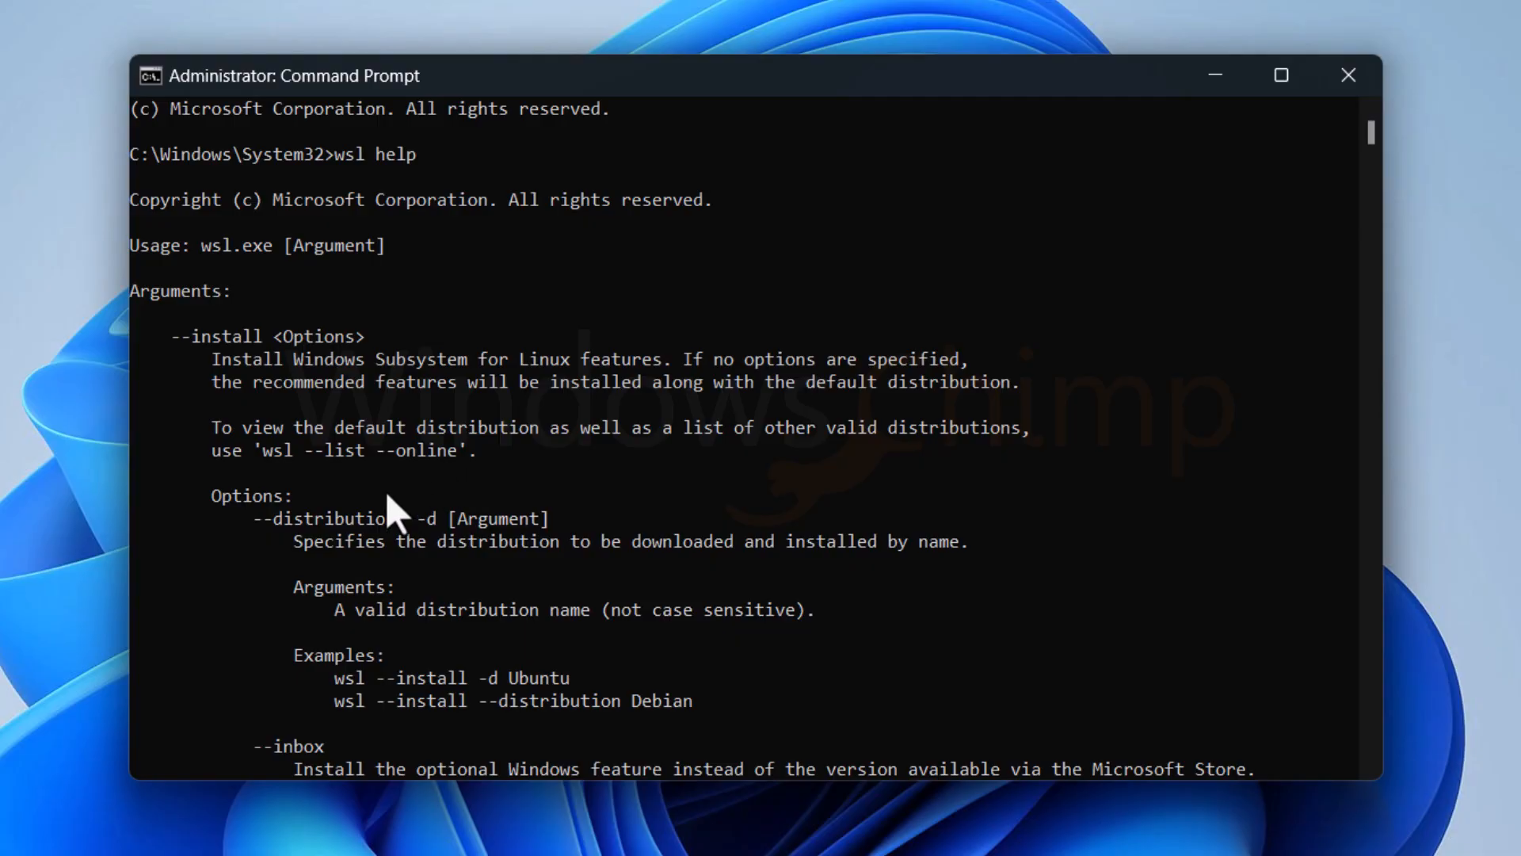
{"action": "mouse_move", "coordinate": [763, 607]}
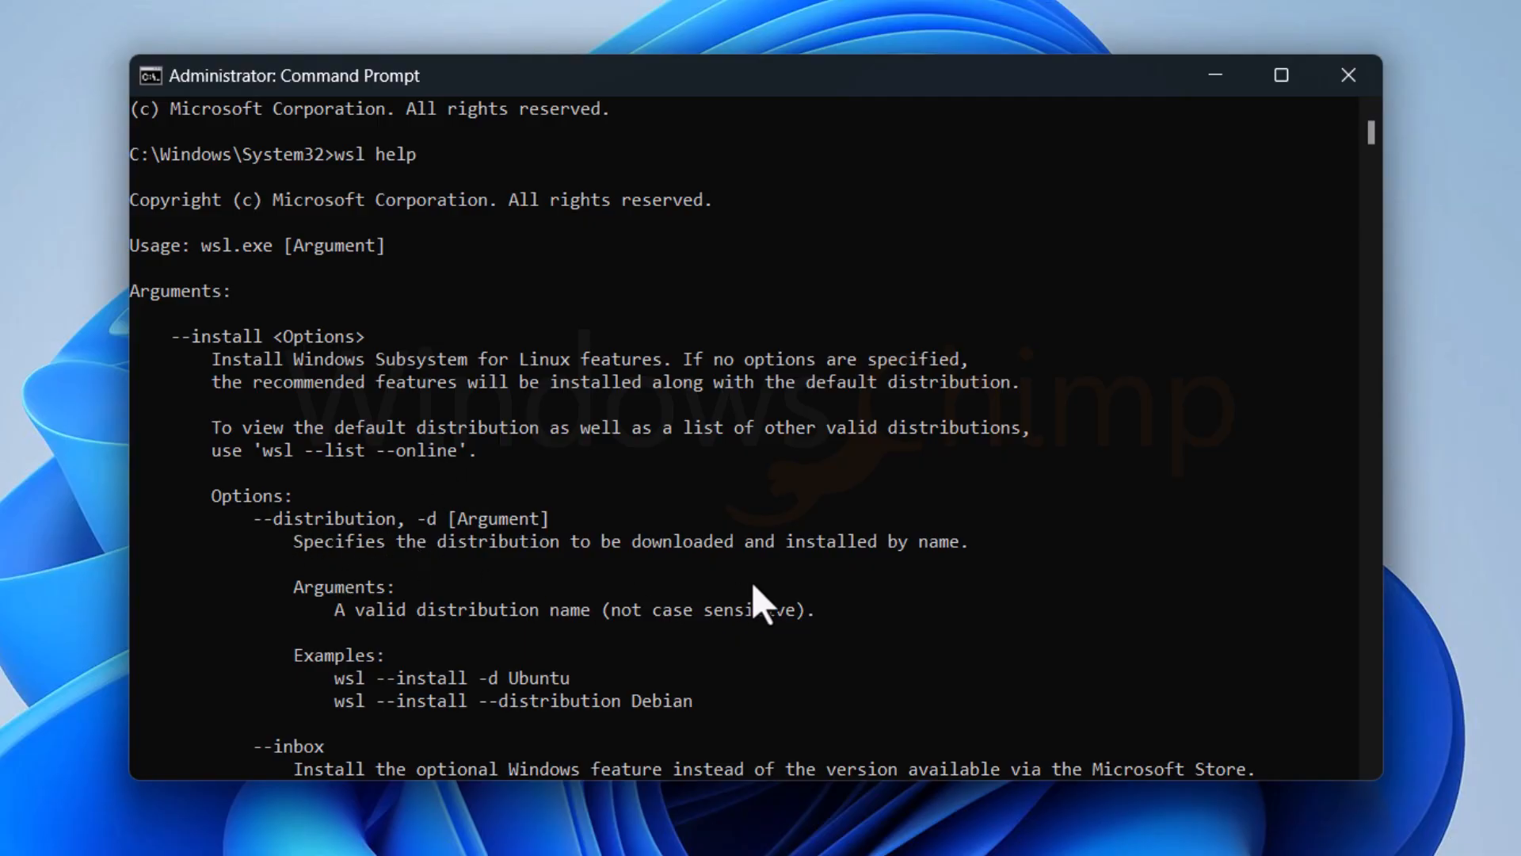
{"action": "scroll", "scroll_direction": "down", "scroll_amount": 3}
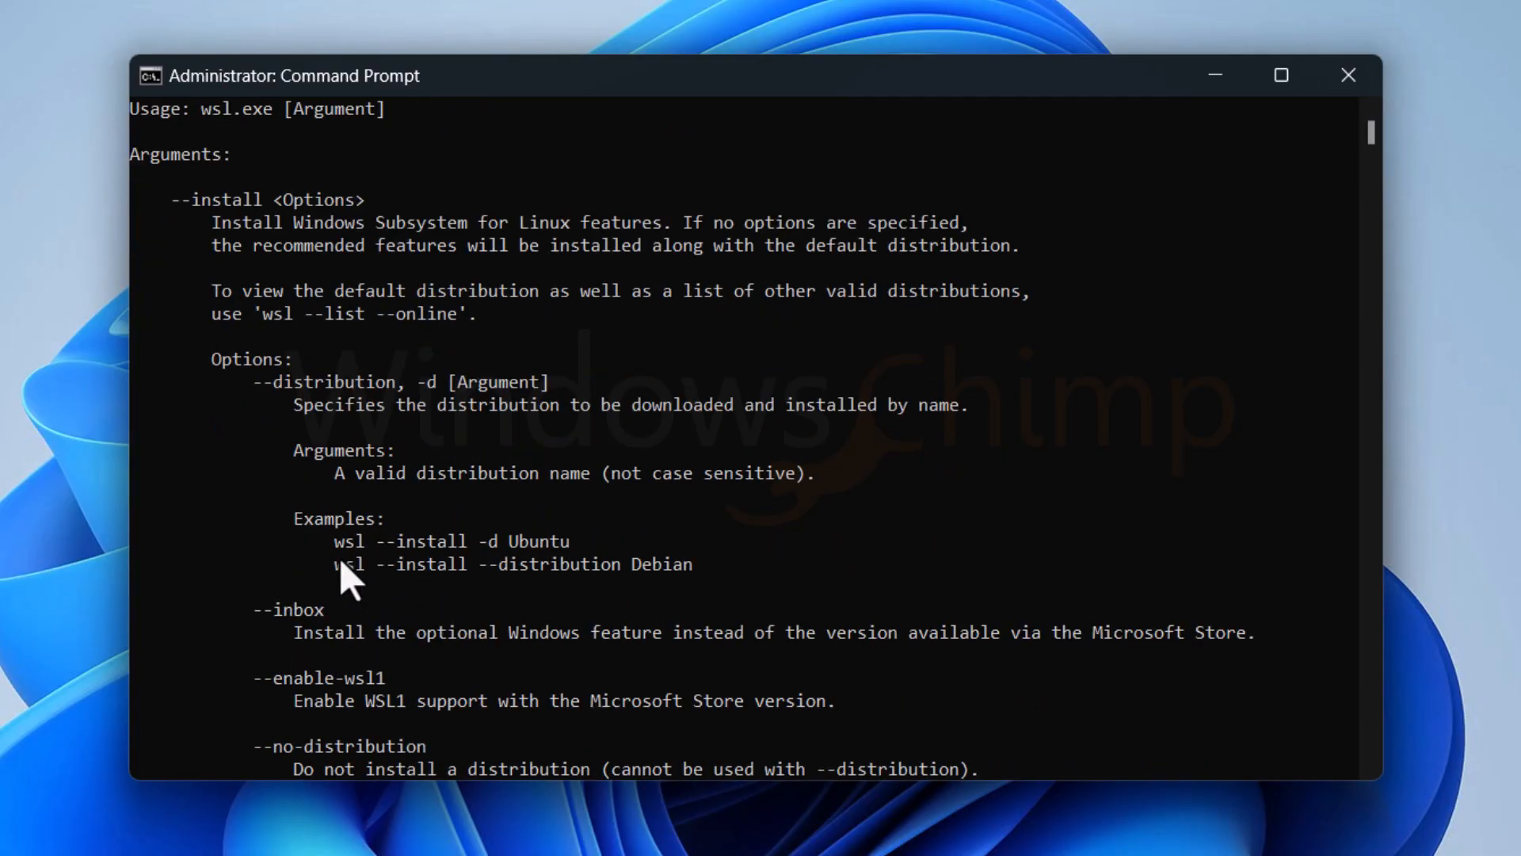
{"action": "scroll", "scroll_direction": "down", "scroll_amount": 3}
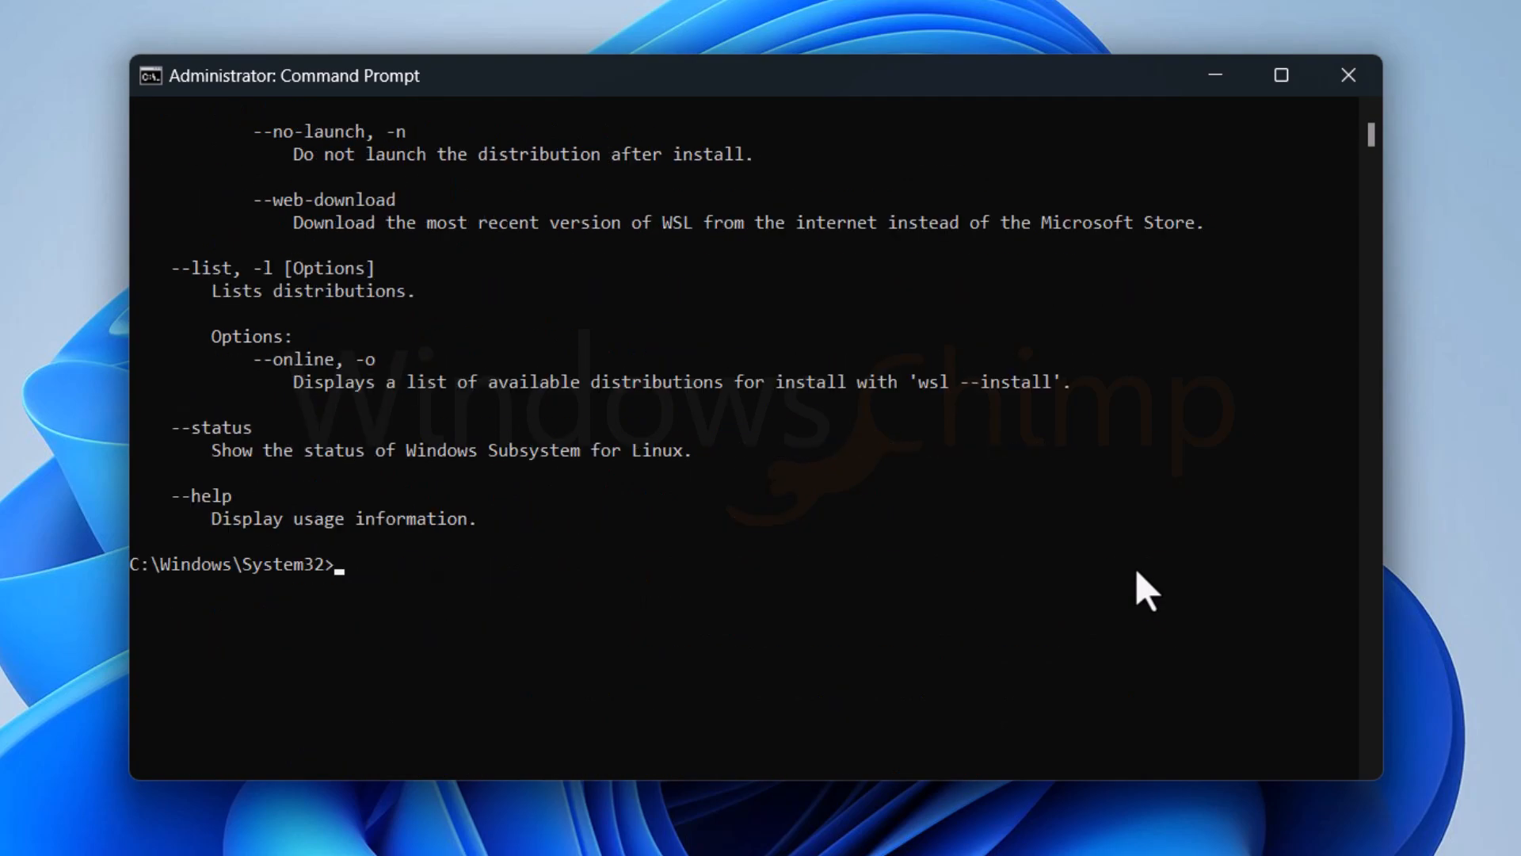
{"action": "type", "text": "wsl --list --online"}
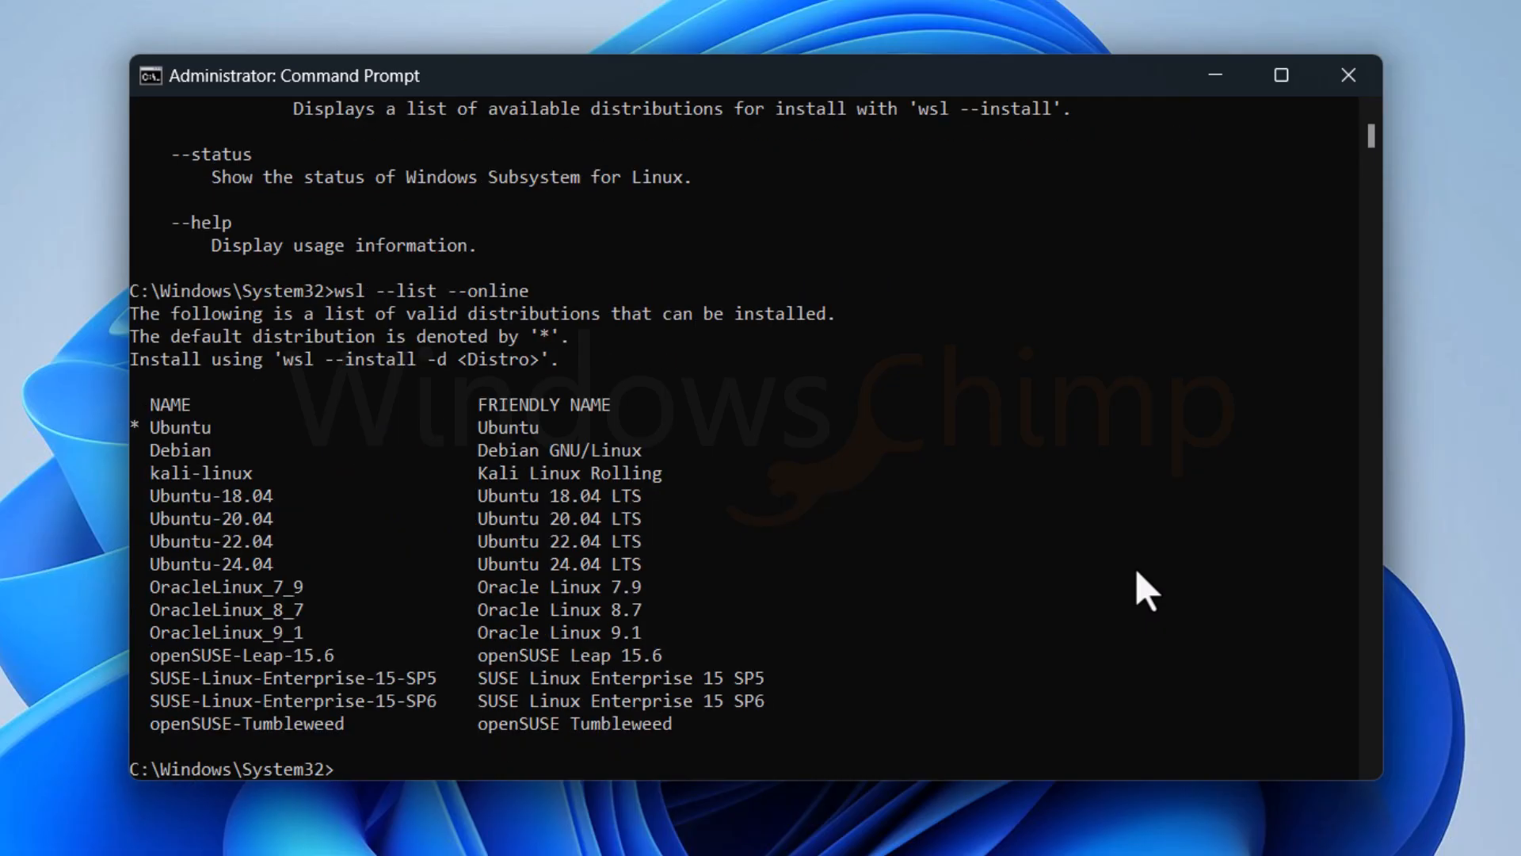
{"action": "mouse_move", "coordinate": [562, 456]}
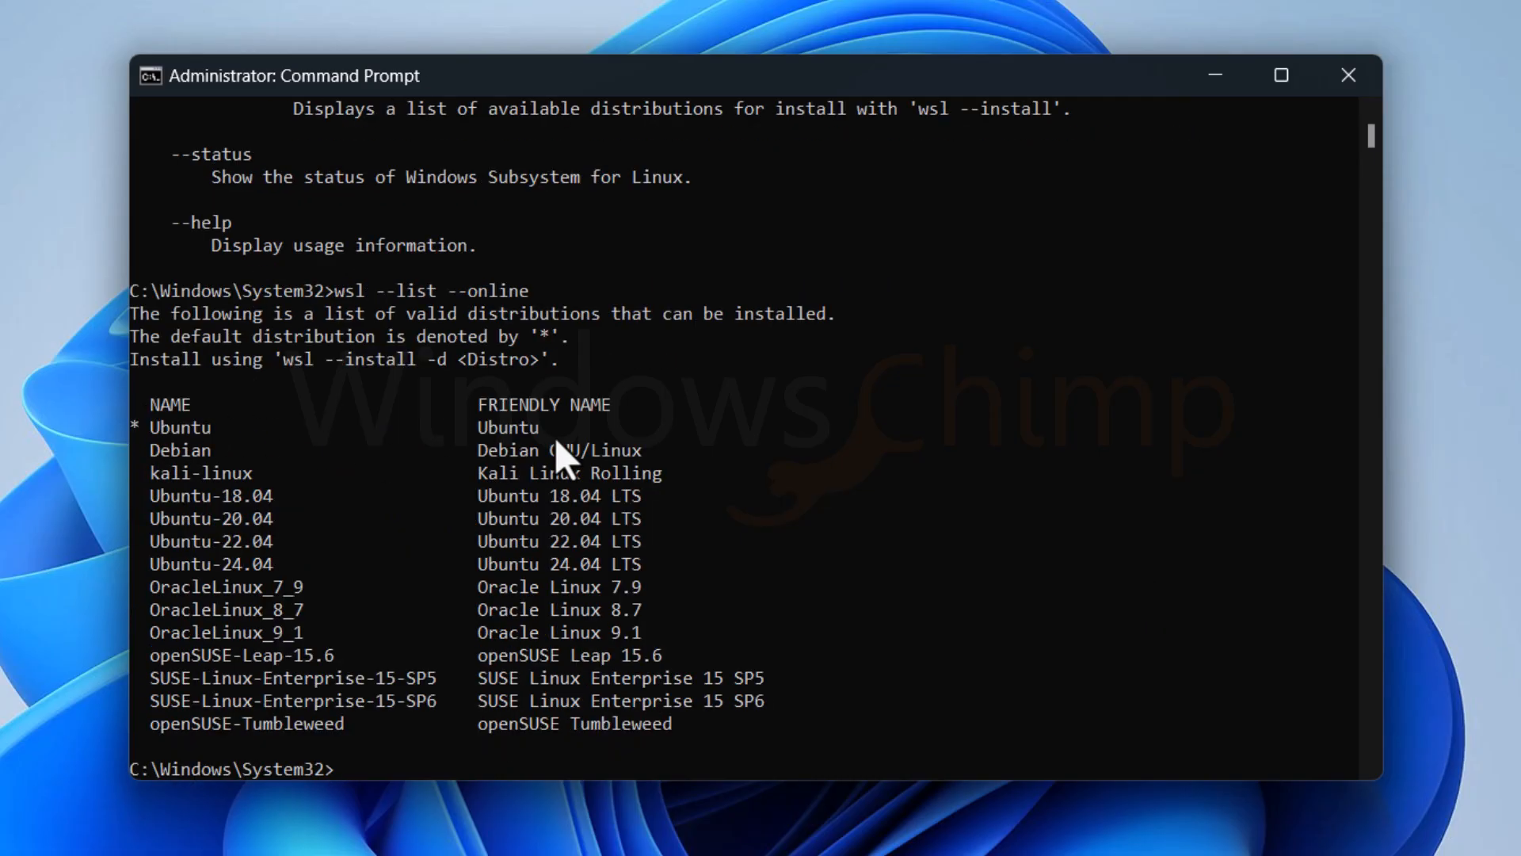
{"action": "mouse_move", "coordinate": [184, 494]}
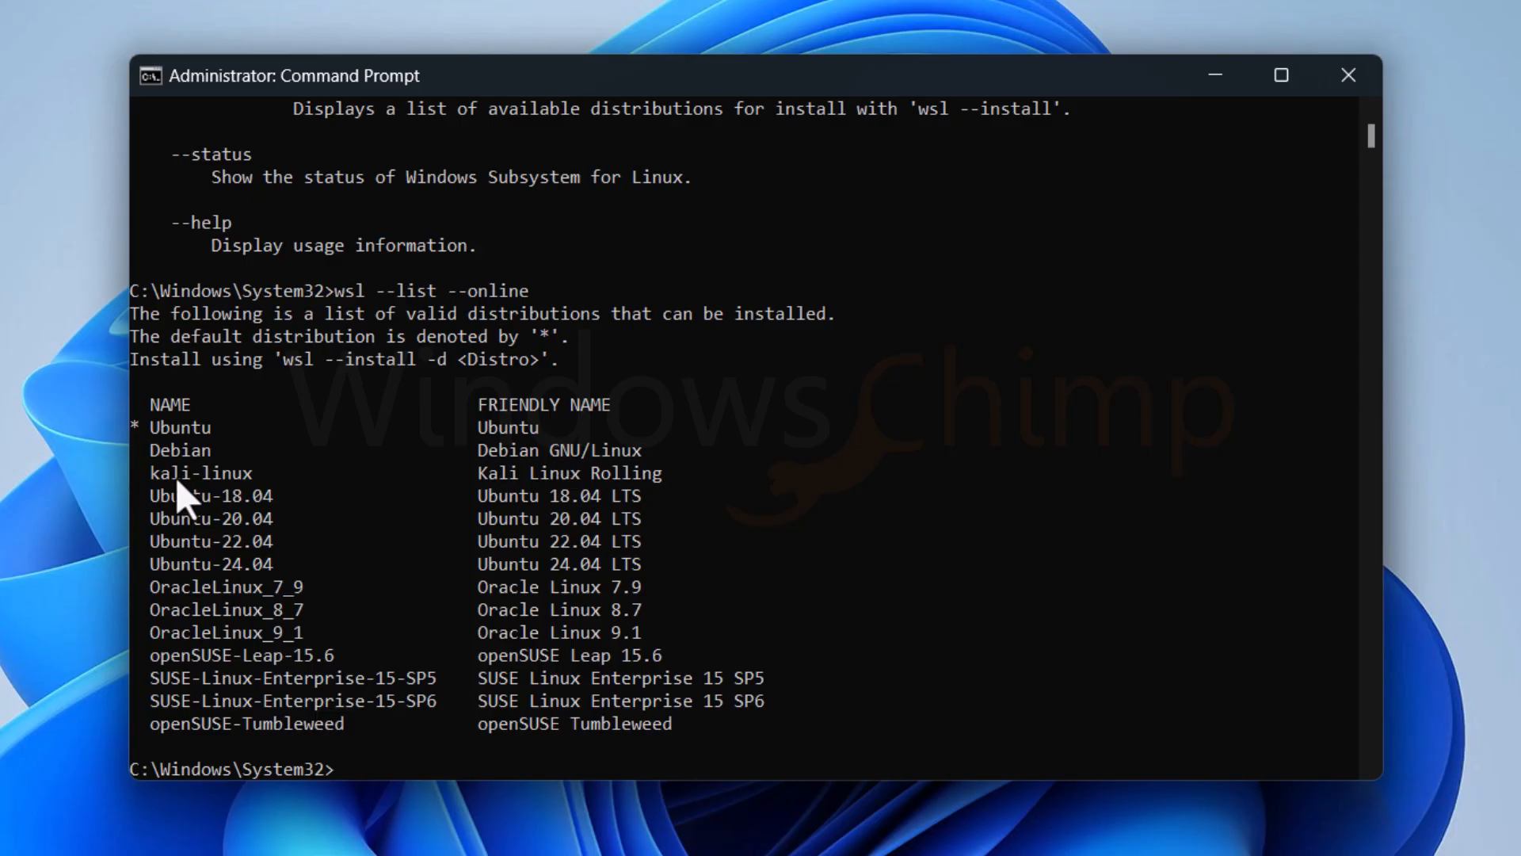
Start composing wsl --install -d ubuntu, then trim the distribution name back off
{"action": "type", "text": "wsl --ins"}
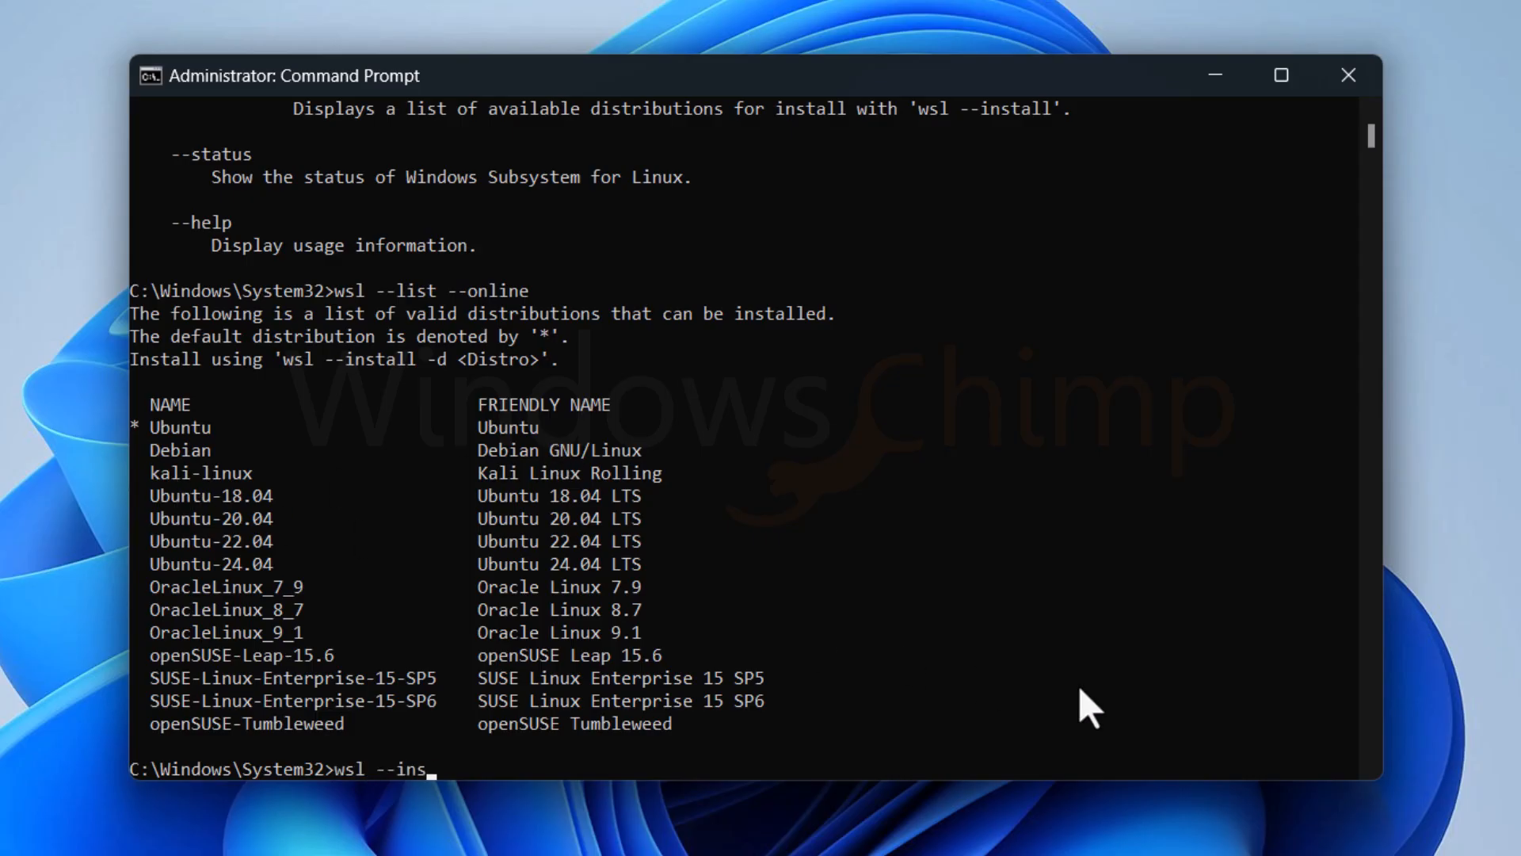
{"action": "type", "text": "tall -d ubuntu-version"}
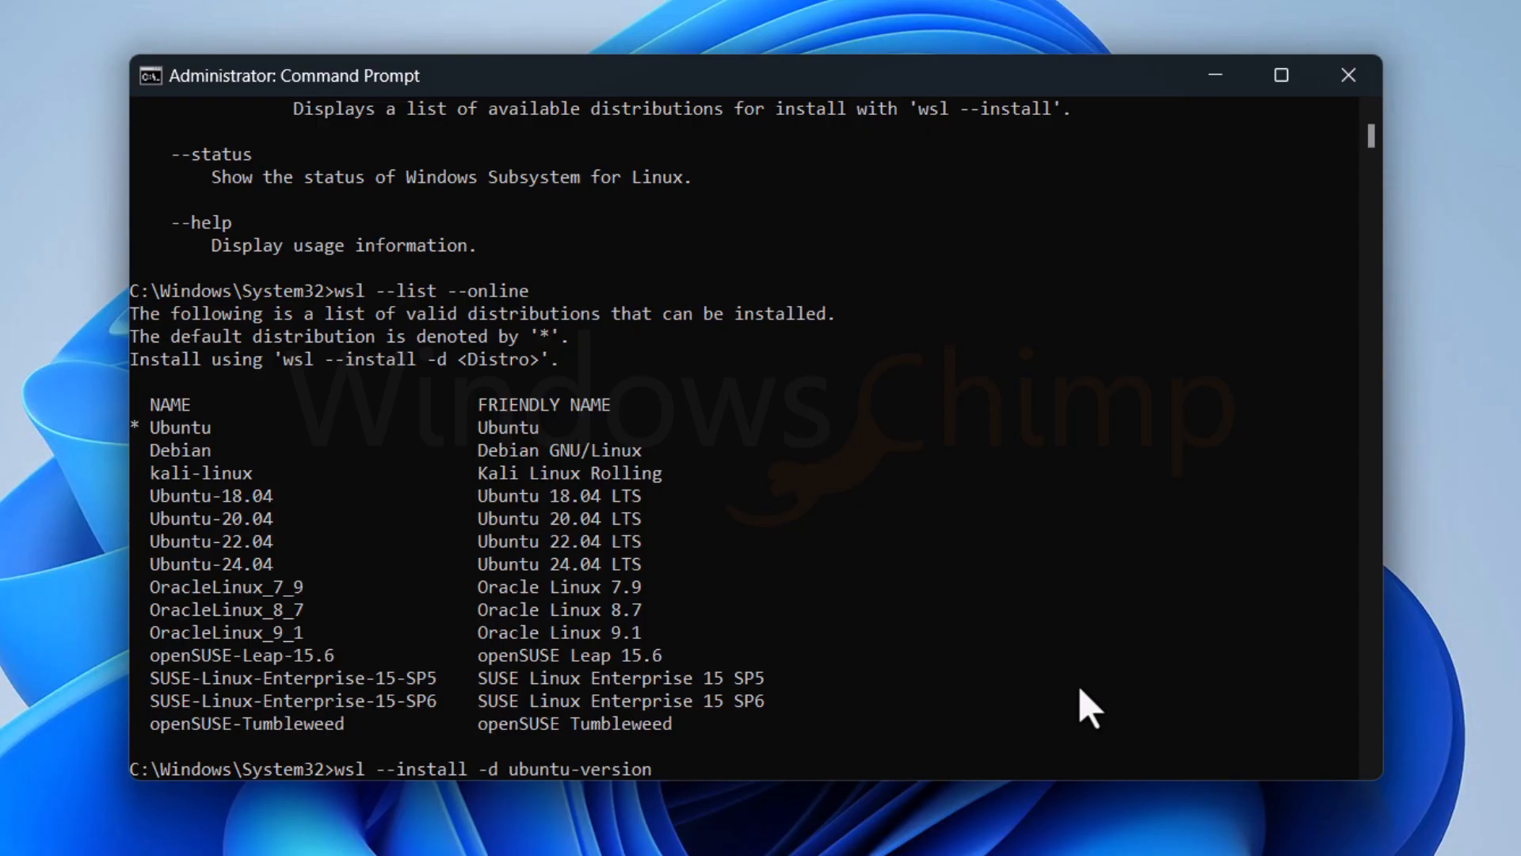
{"action": "key", "text": "Backspace"}
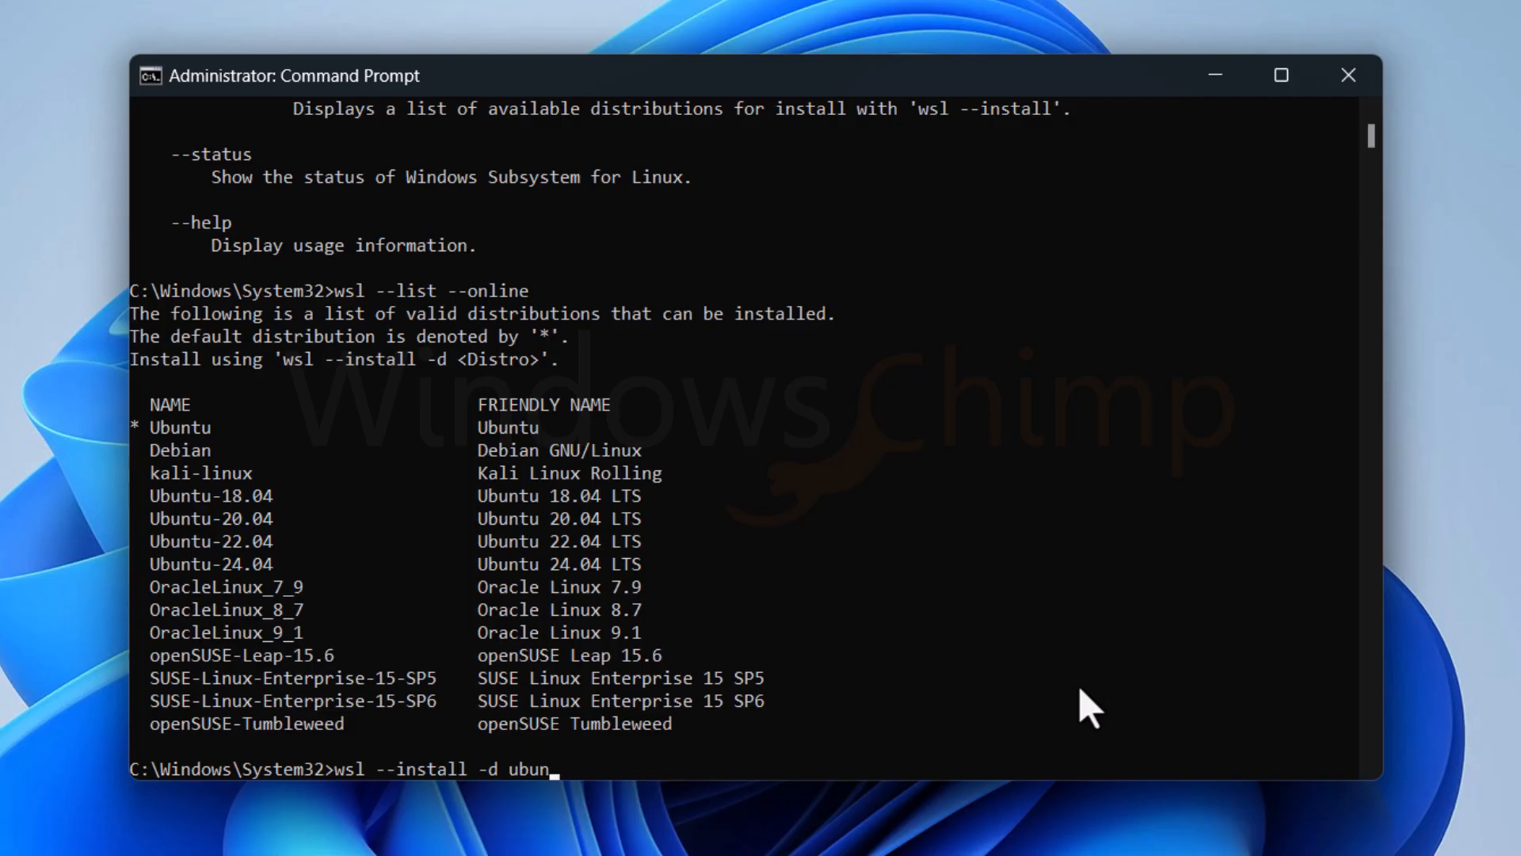
Run the default wsl --install, allow the UAC prompt, and let Ubuntu install pending a reboot
{"action": "key", "text": "Backspace"}
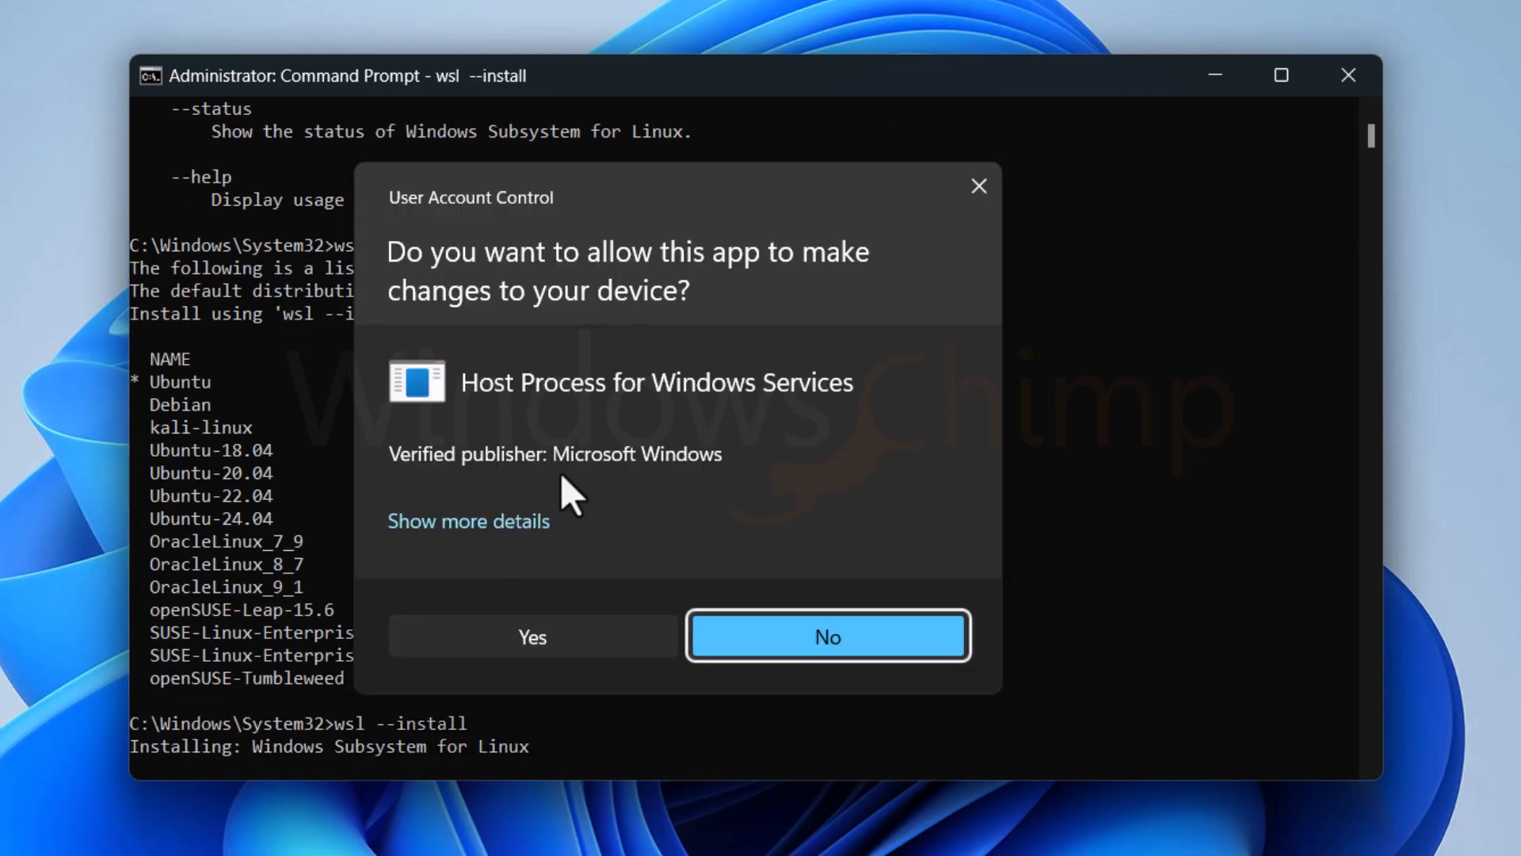
{"action": "left_click", "coordinate": [532, 637]}
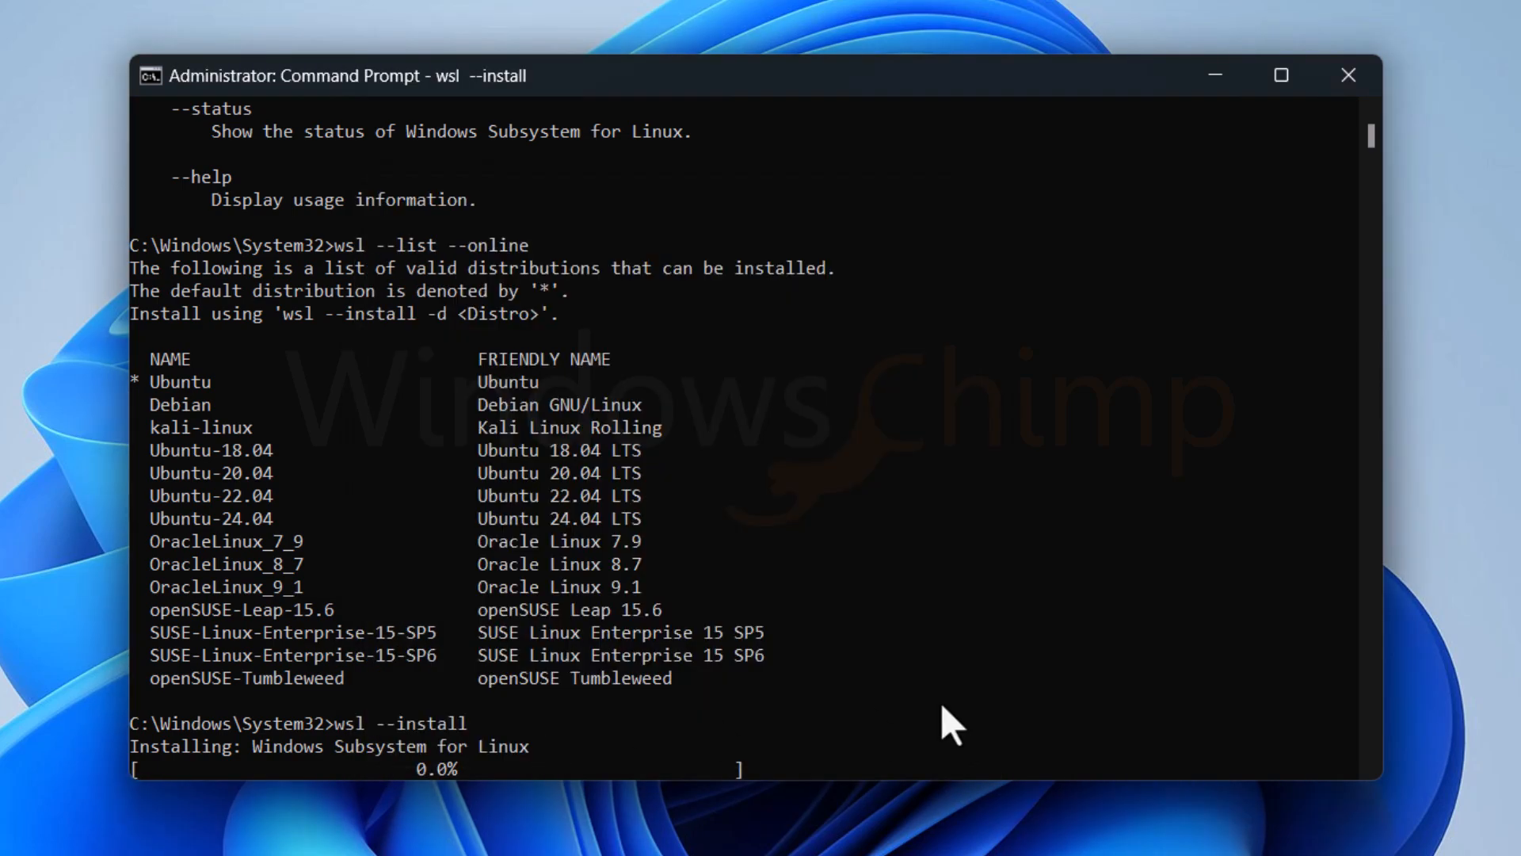
{"action": "scroll", "scroll_direction": "down", "scroll_amount": 3}
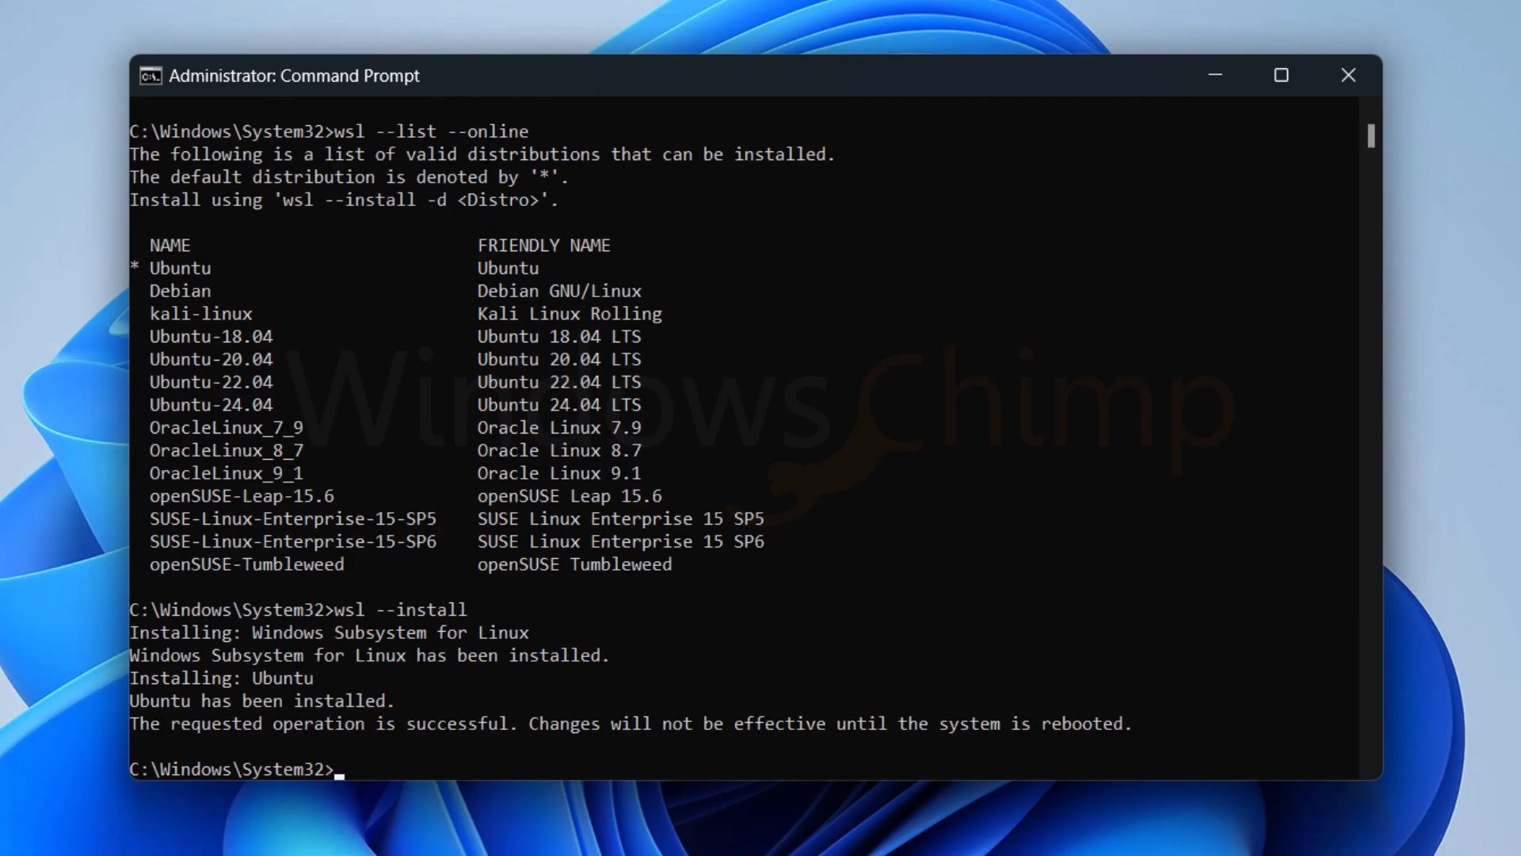
{"action": "mouse_move", "coordinate": [1134, 747]}
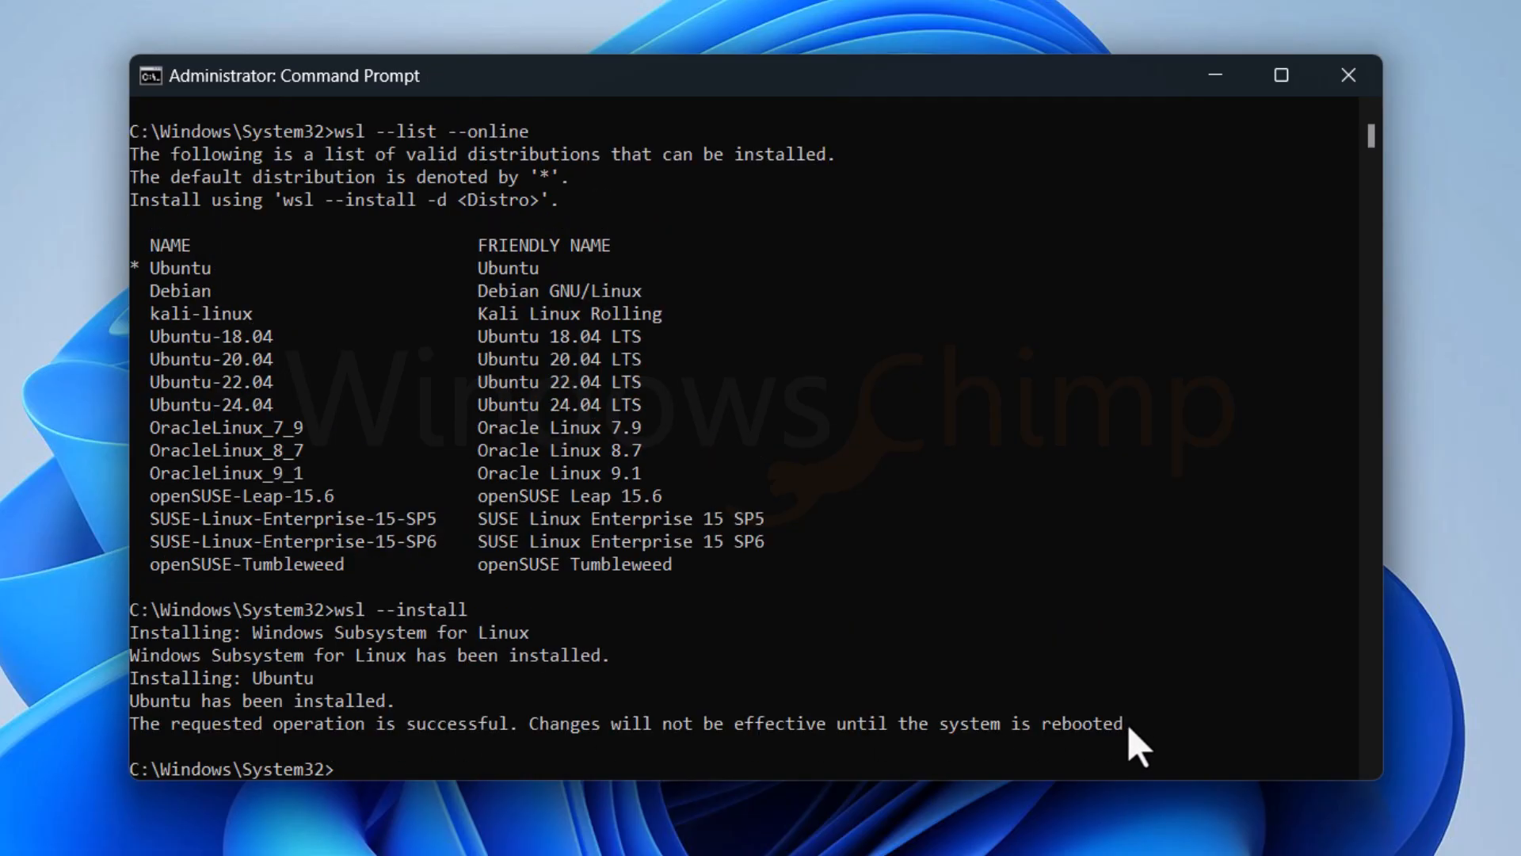
{"action": "mouse_move", "coordinate": [1283, 214]}
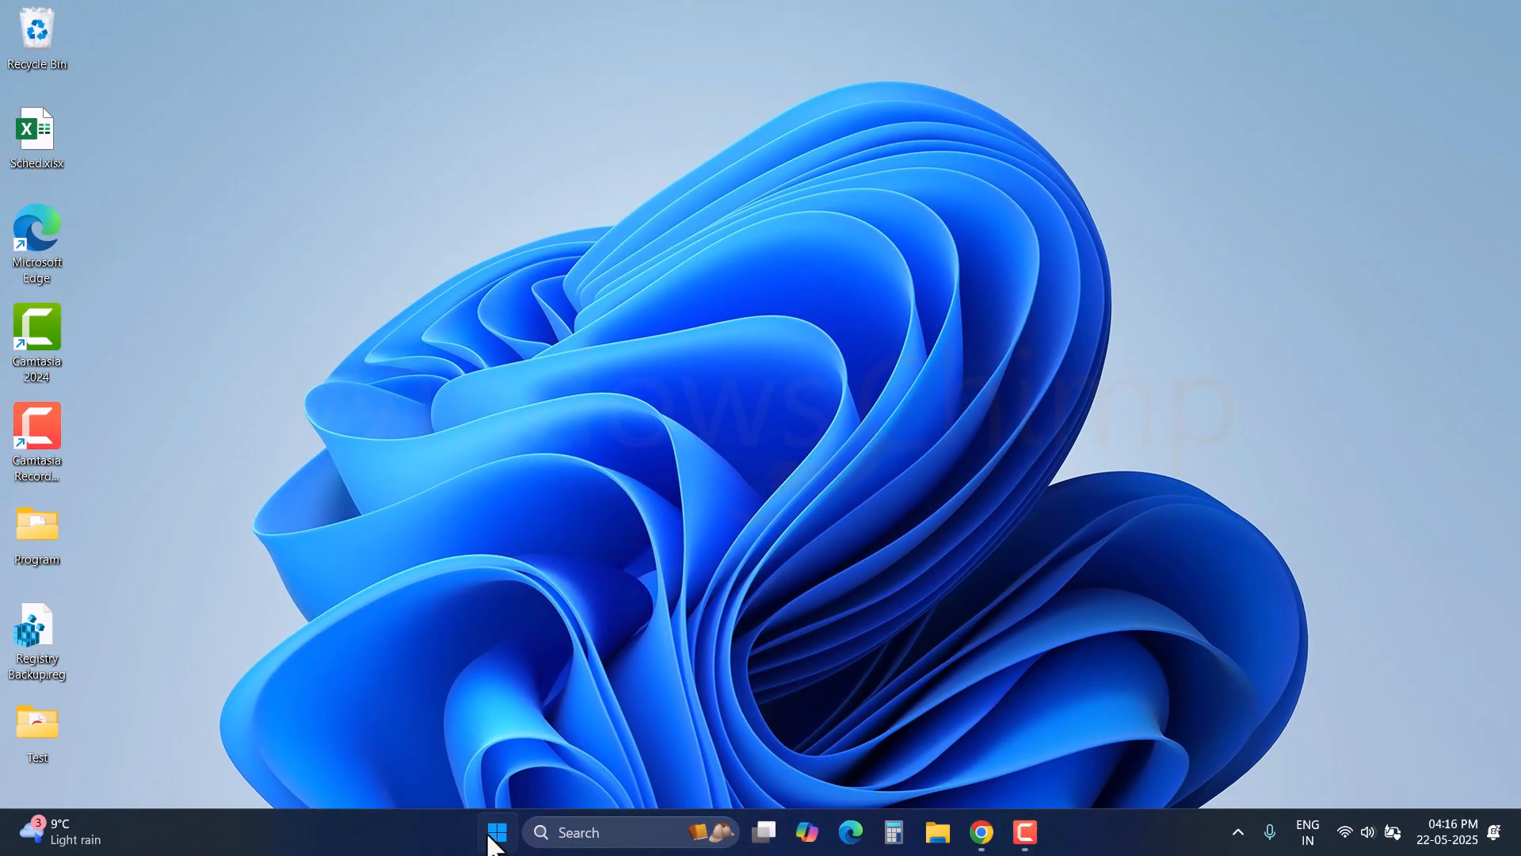
Provision the new Ubuntu instance with Unix user 'windowschimp' and reach the Ubuntu 24.04 shell prompt
{"action": "left_click", "coordinate": [496, 832]}
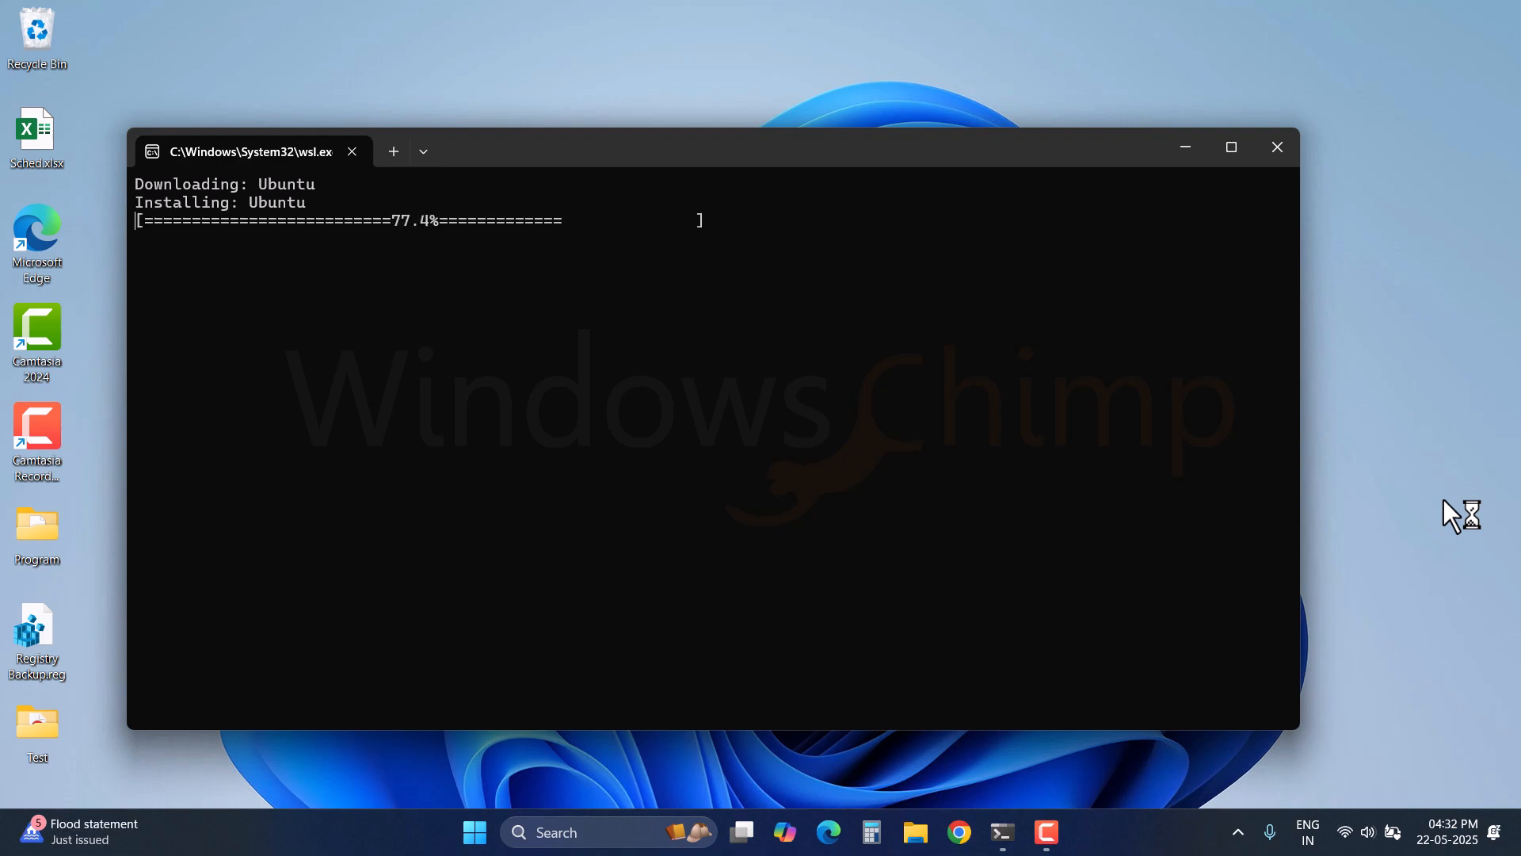
{"action": "left_click", "coordinate": [1277, 146]}
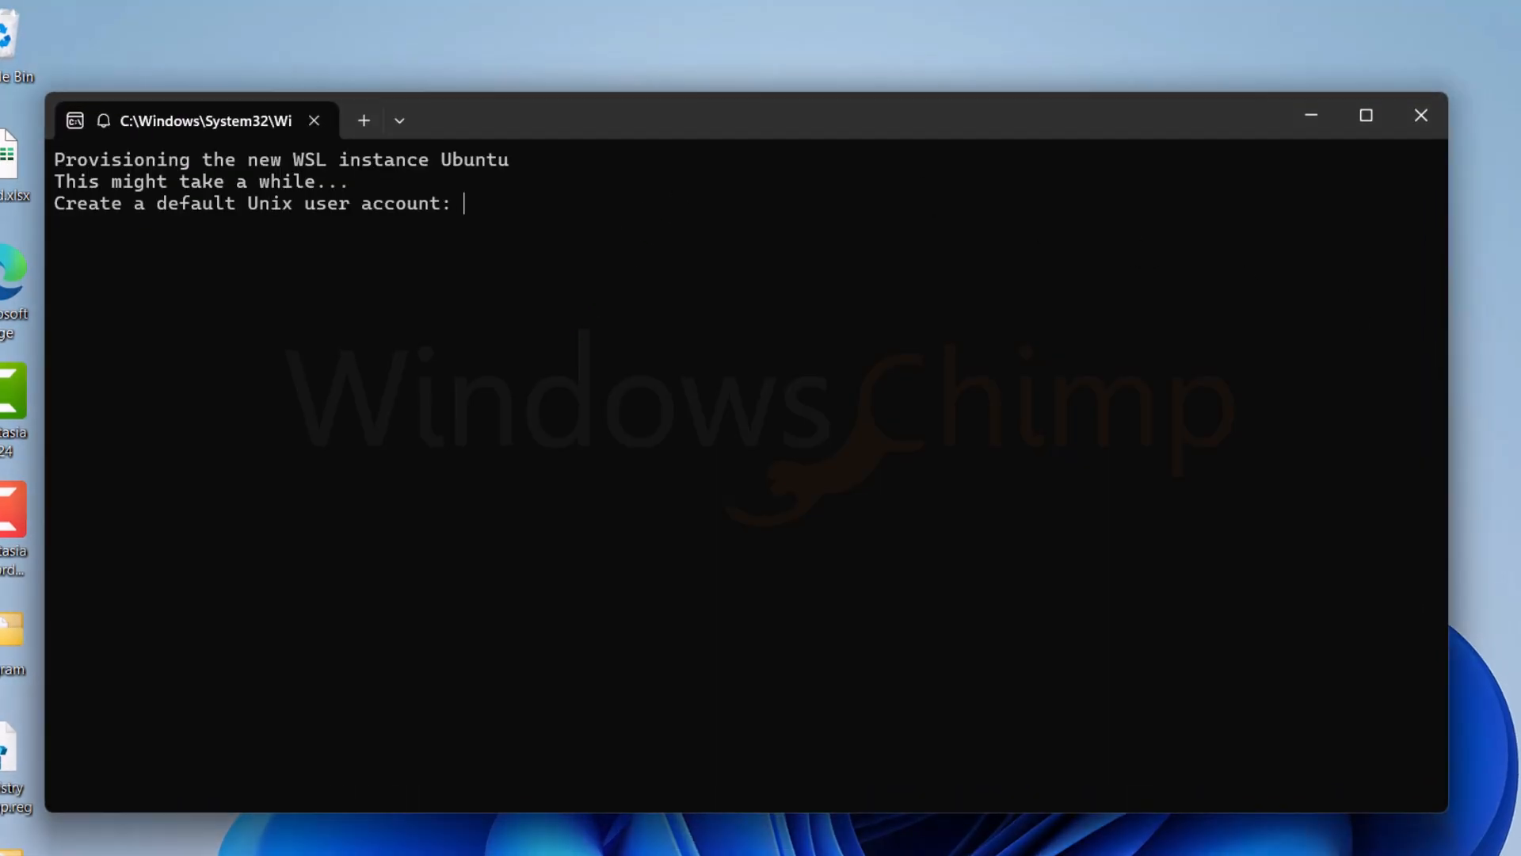
{"action": "type", "text": "windowschimp"}
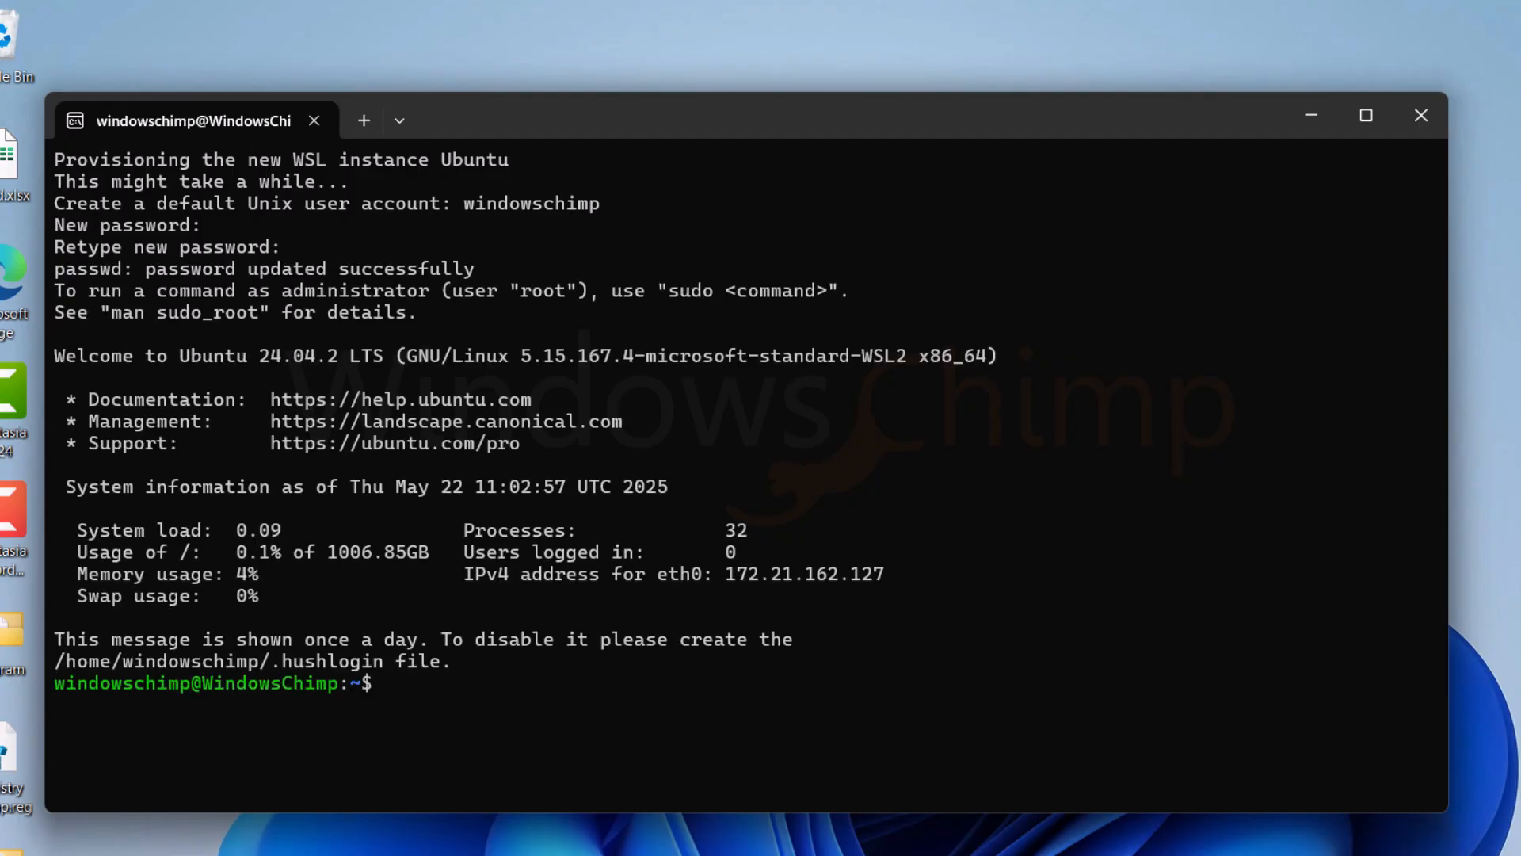
{"action": "left_click", "coordinate": [493, 832]}
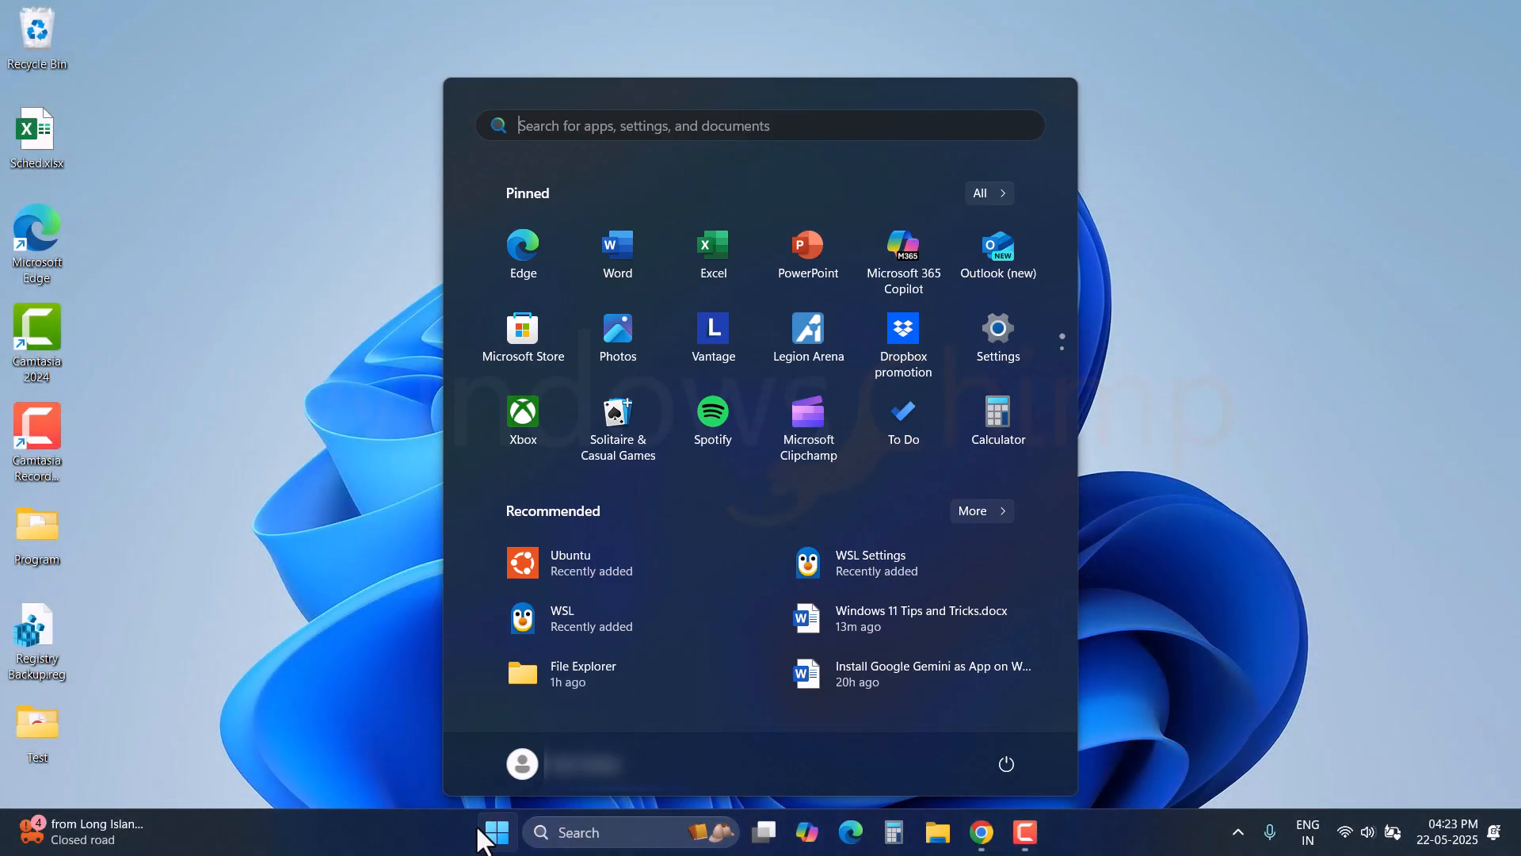
Find ubuntu in the Microsoft Store and get Ubuntu 22.04.5 LTS installed
{"action": "type", "text": "store"}
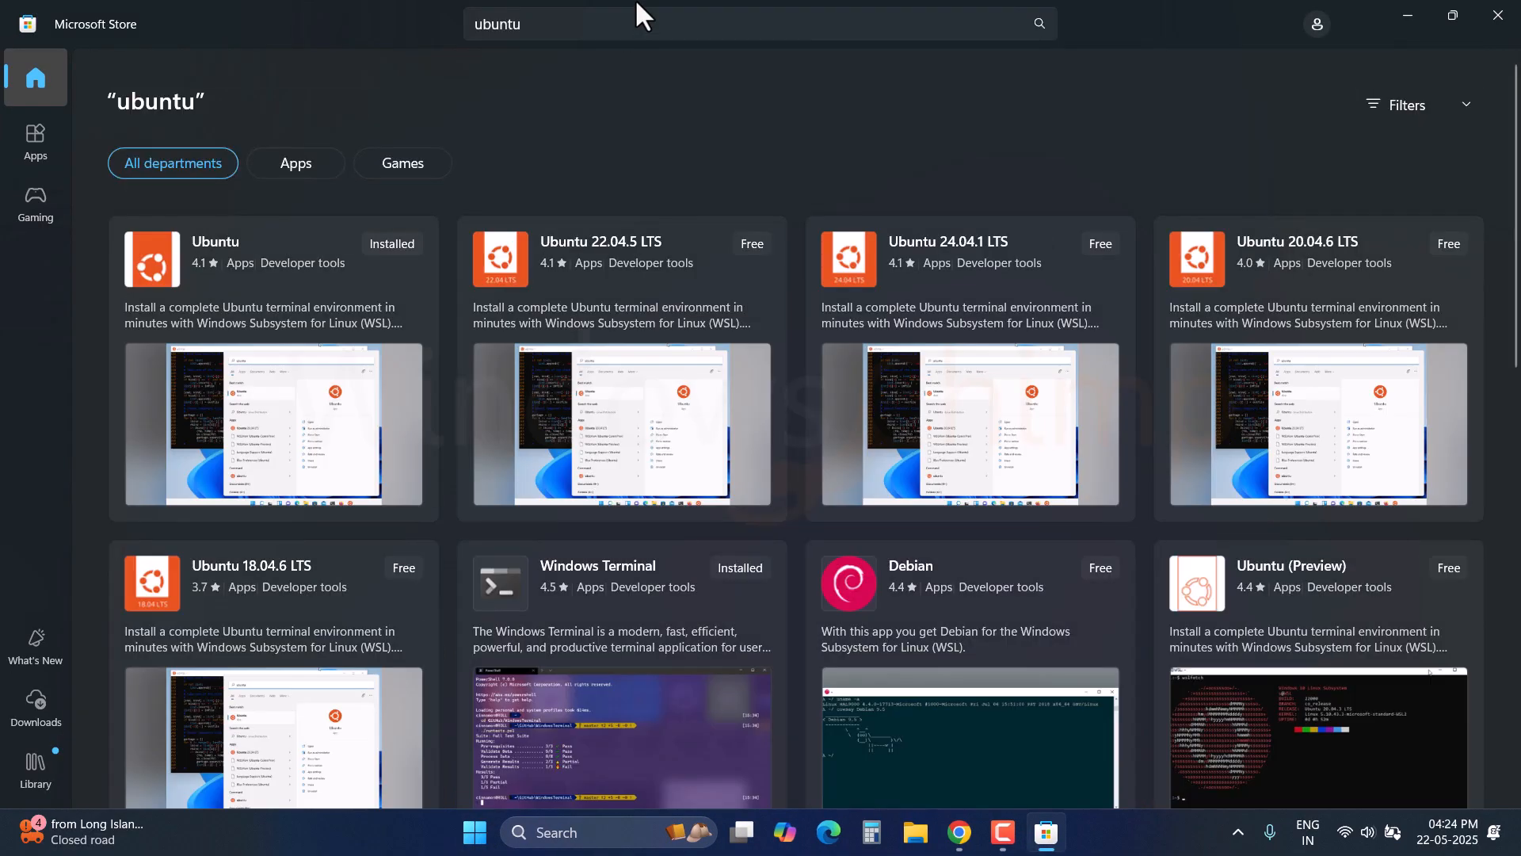
{"action": "mouse_move", "coordinate": [242, 377]}
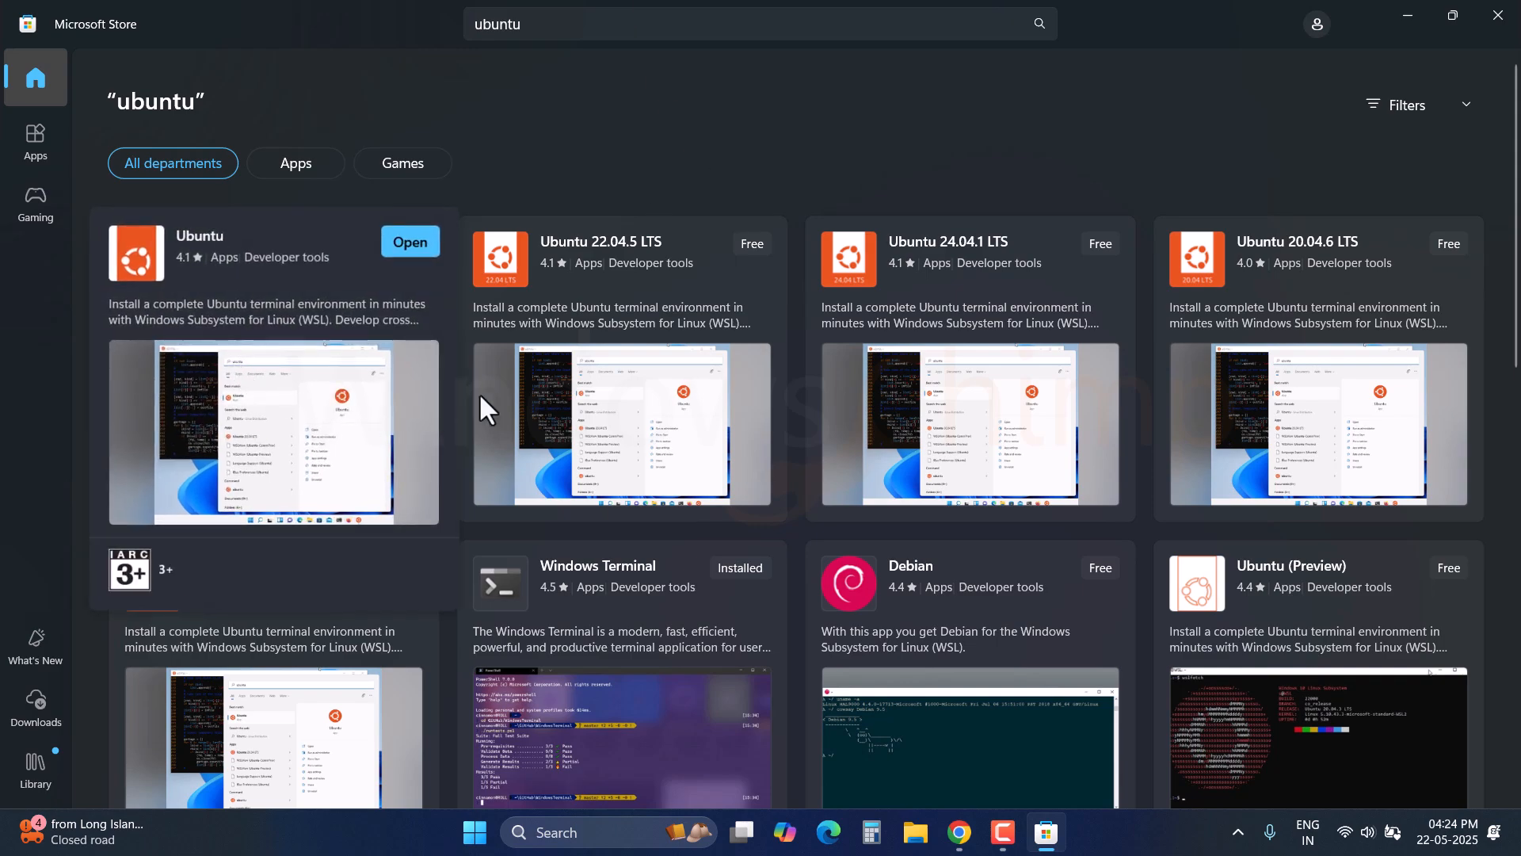
{"action": "mouse_move", "coordinate": [292, 427]}
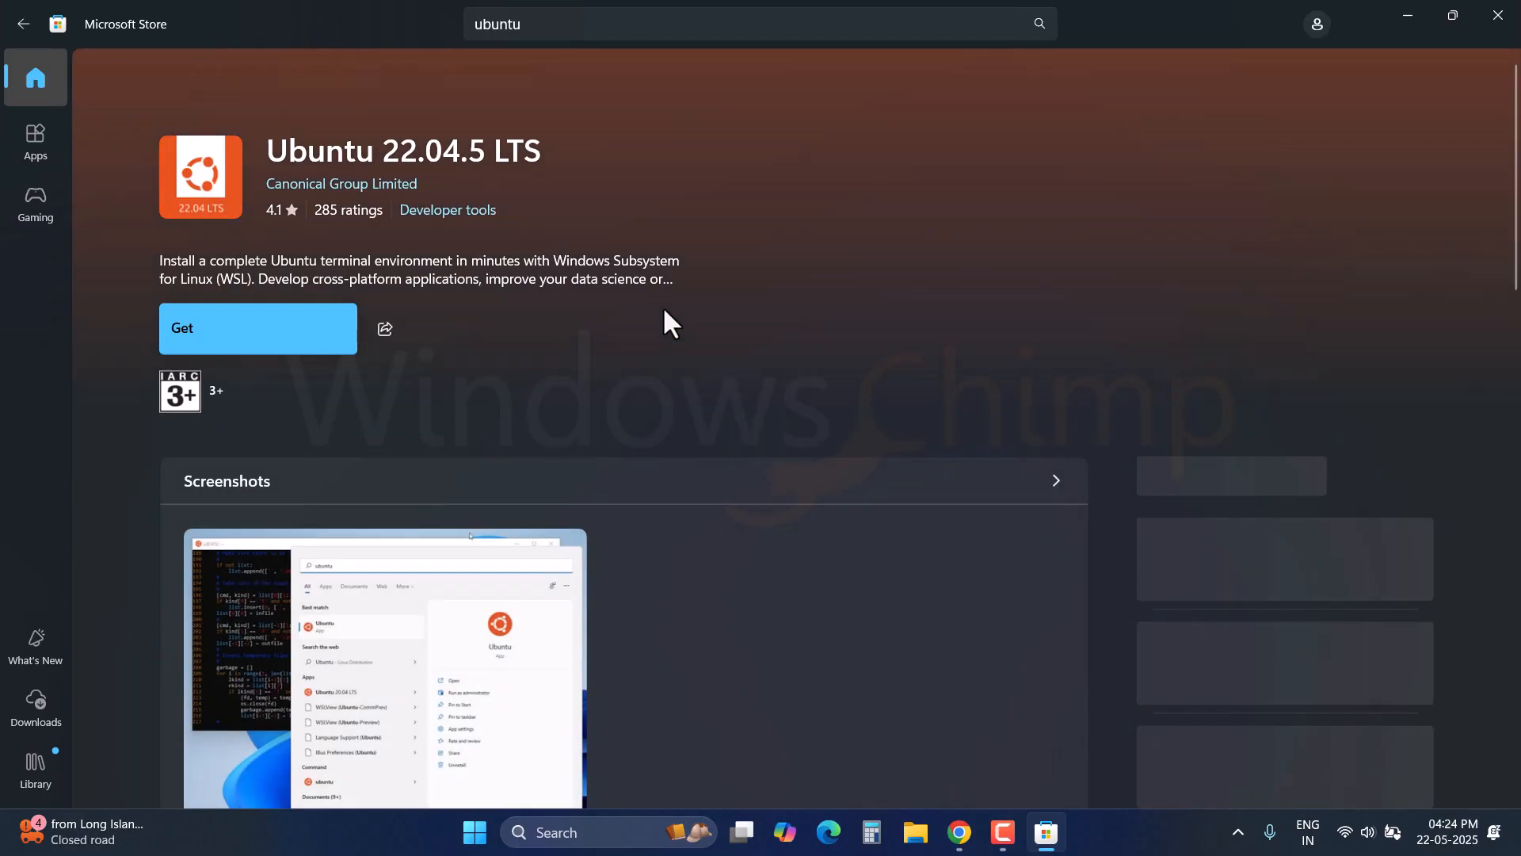
{"action": "left_click", "coordinate": [256, 328]}
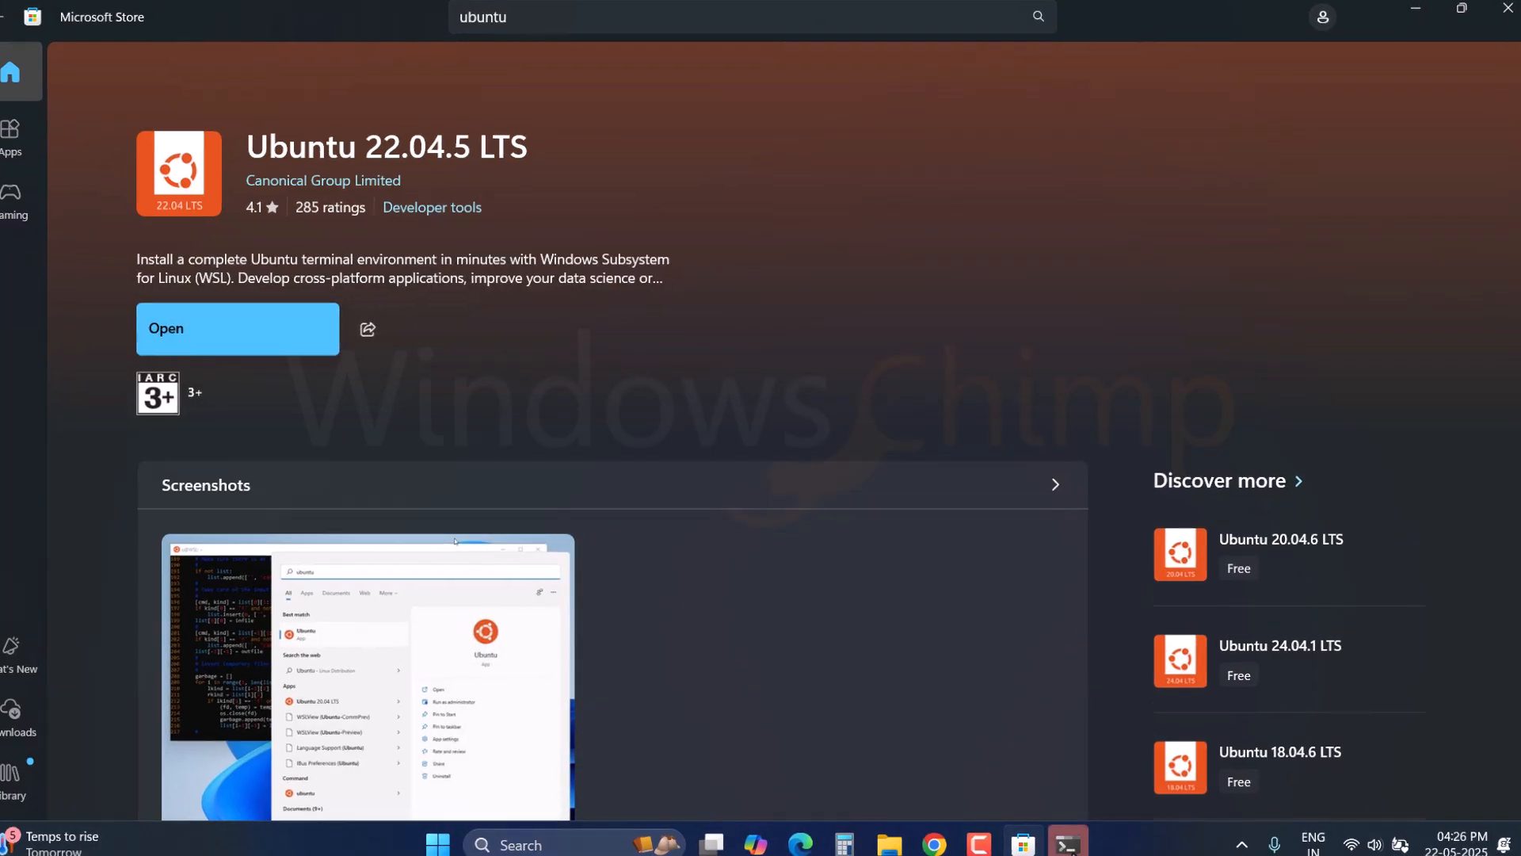
Launch Ubuntu 22.04.5 LTS, finish its Unix user setup with the retyped password, and reach the $ prompt
{"action": "left_click", "coordinate": [236, 328]}
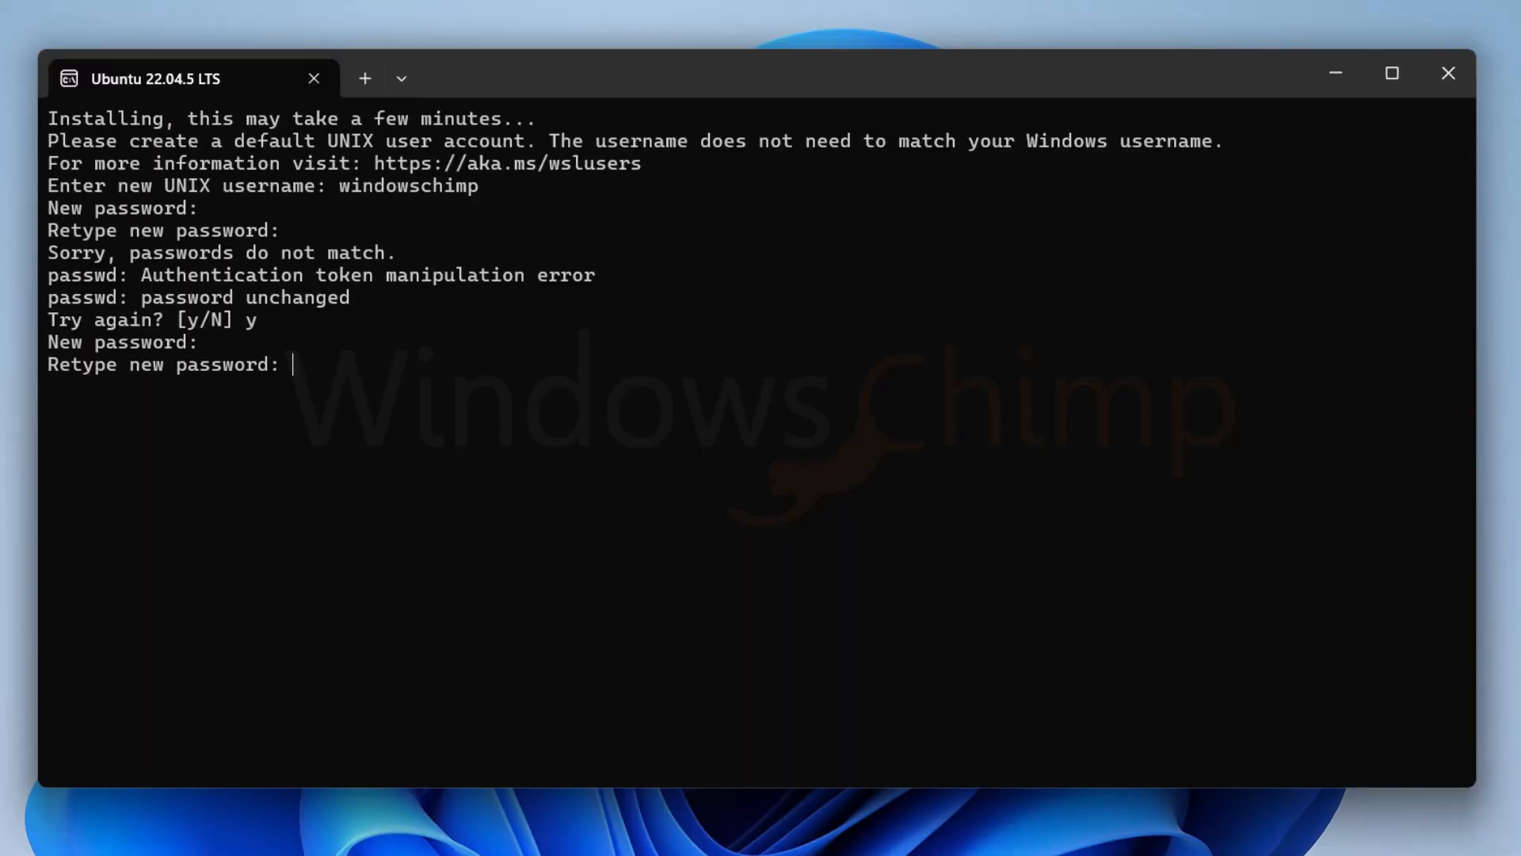
{"action": "key", "text": "Enter"}
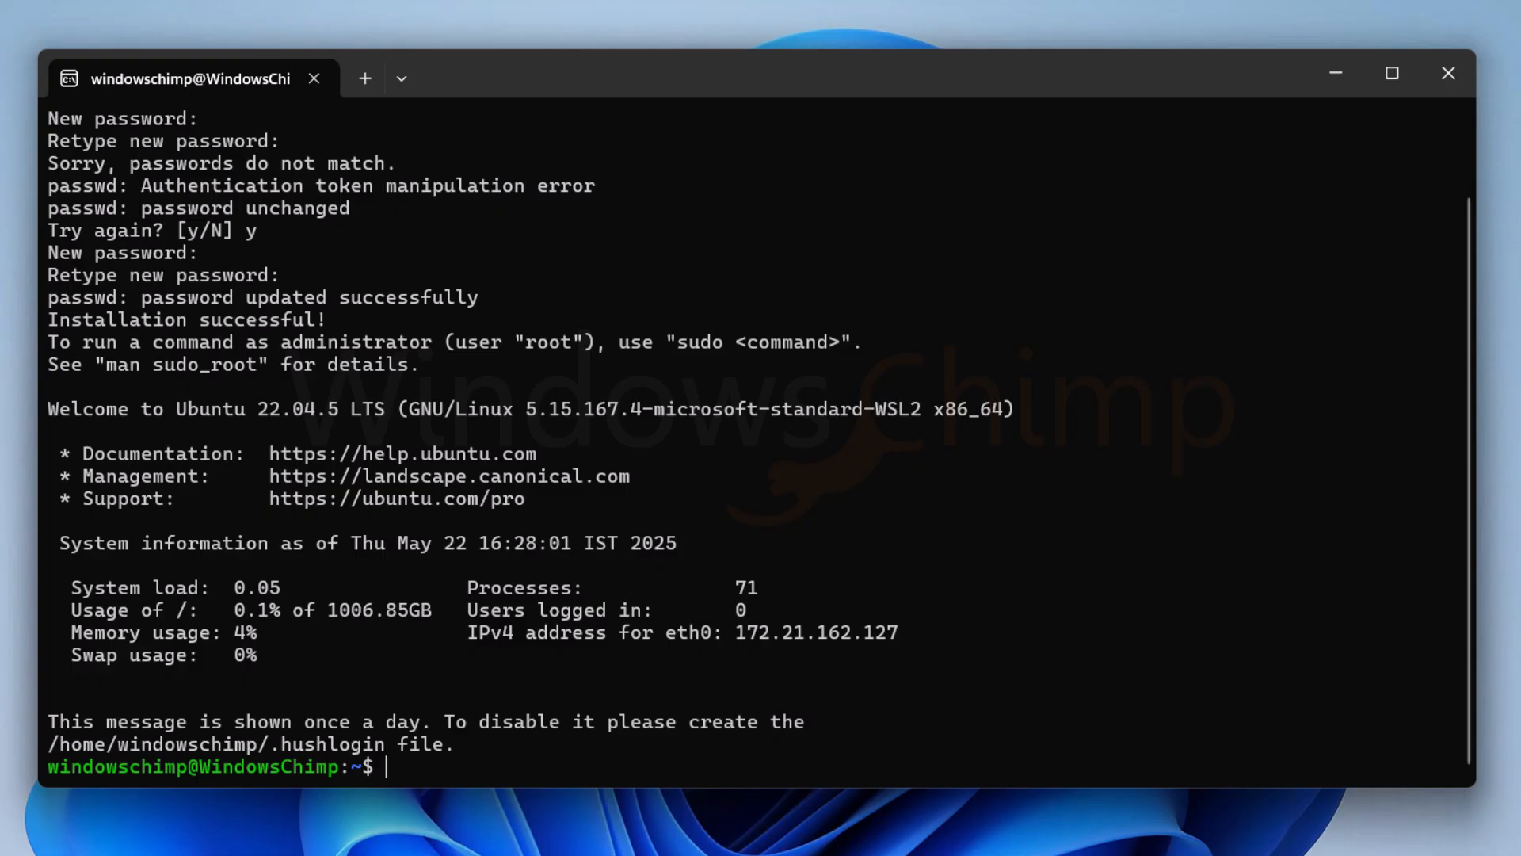
{"action": "mouse_move", "coordinate": [1398, 429]}
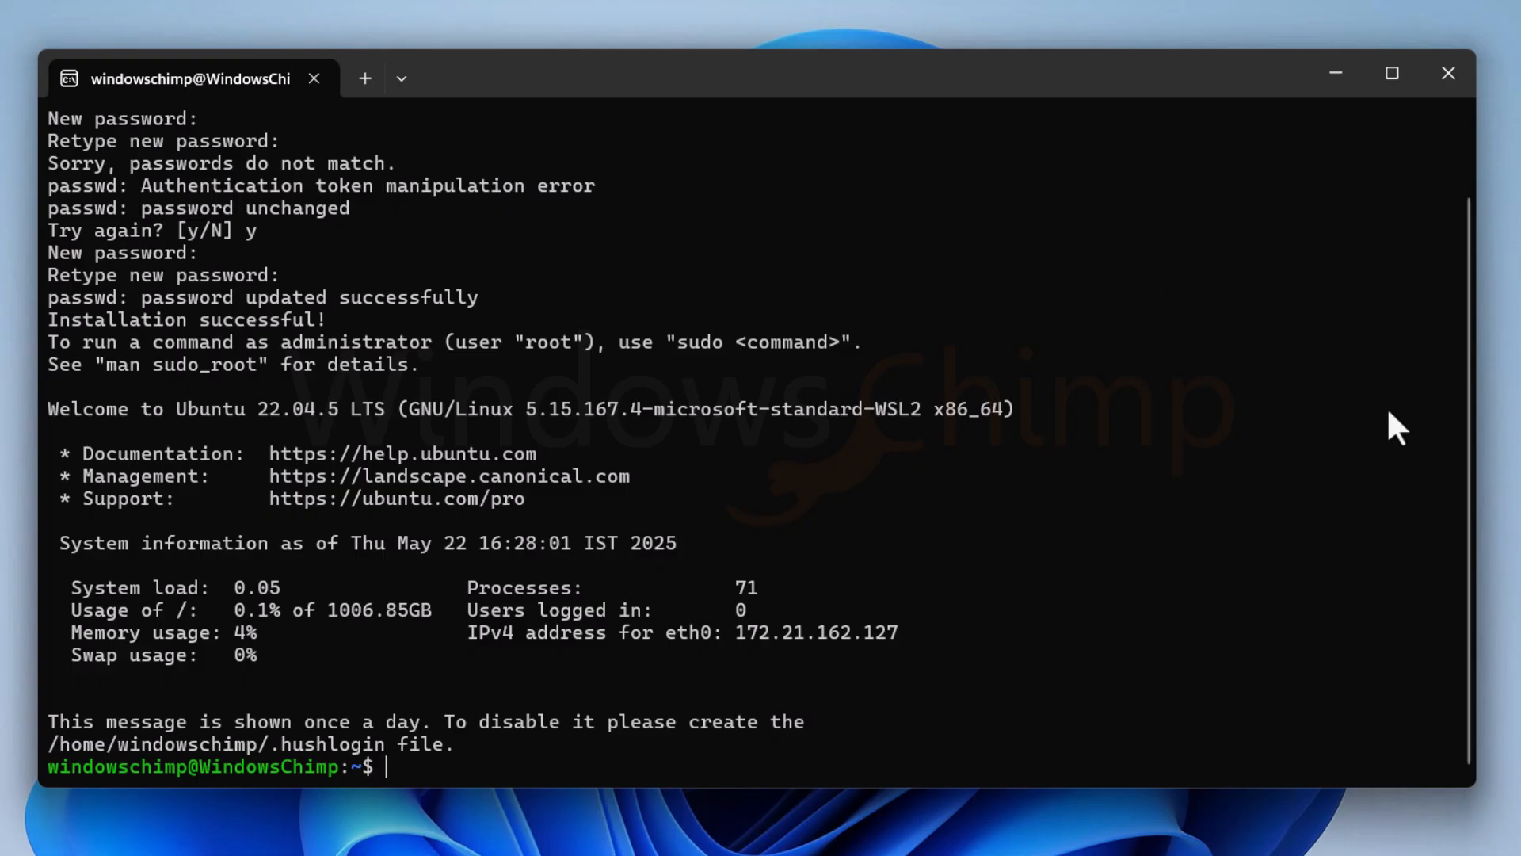